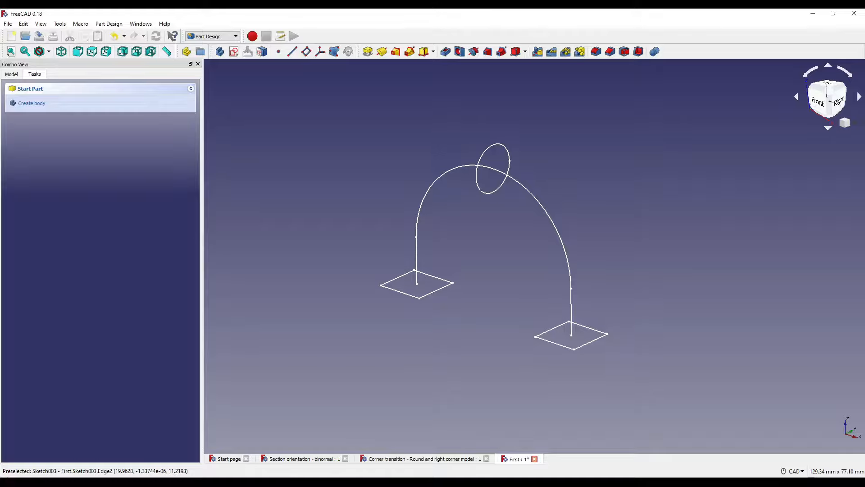
mouse_move(502, 127)
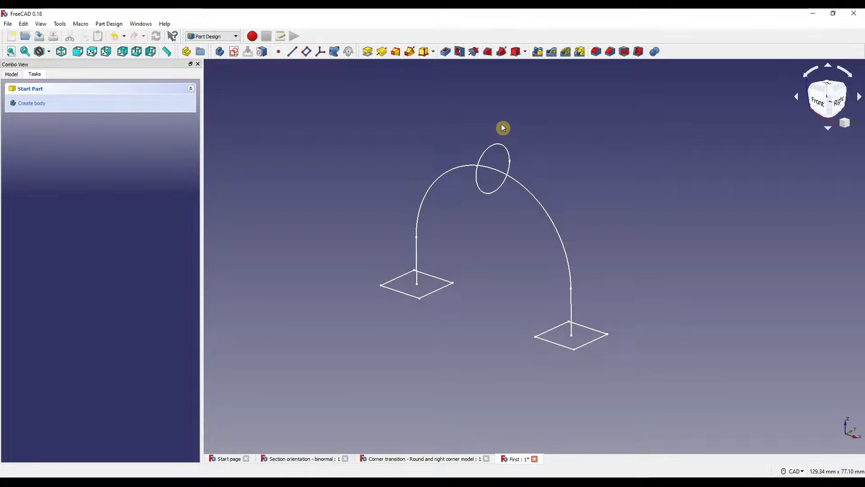
mouse_move(410, 51)
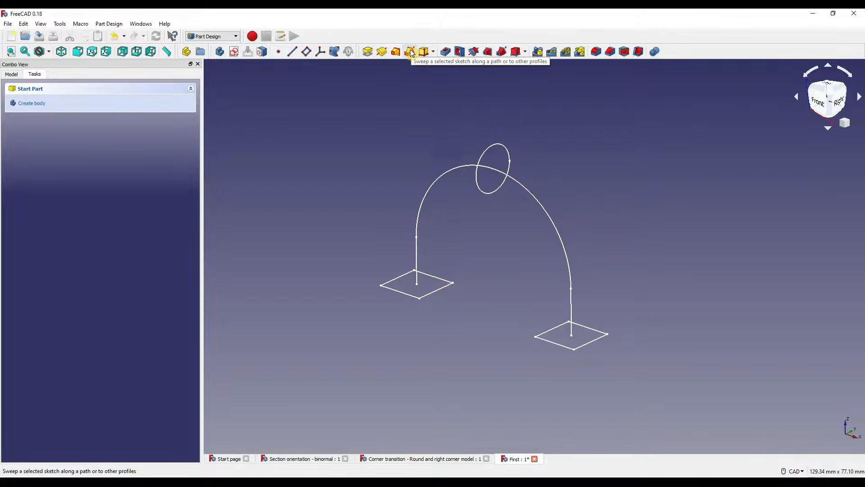
mouse_move(595, 155)
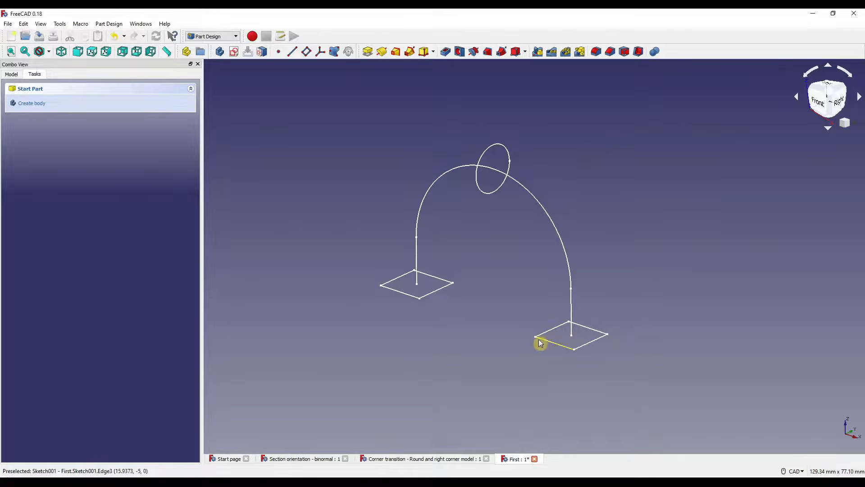
mouse_move(528, 311)
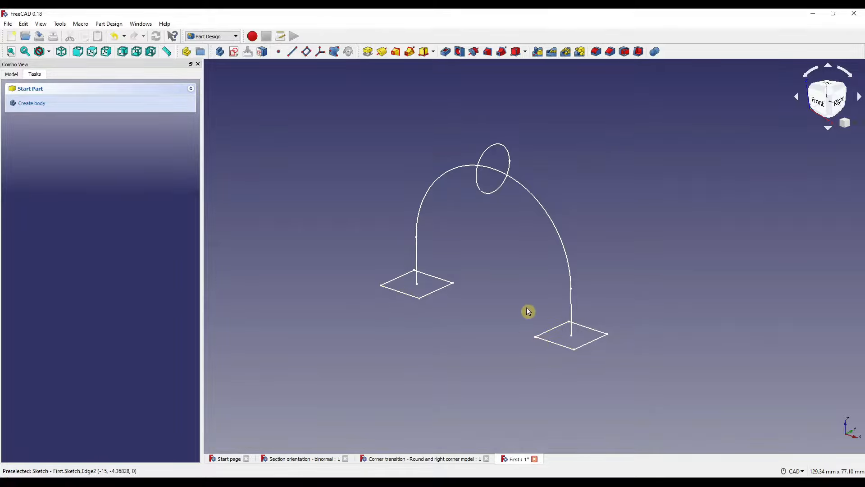
mouse_move(510, 188)
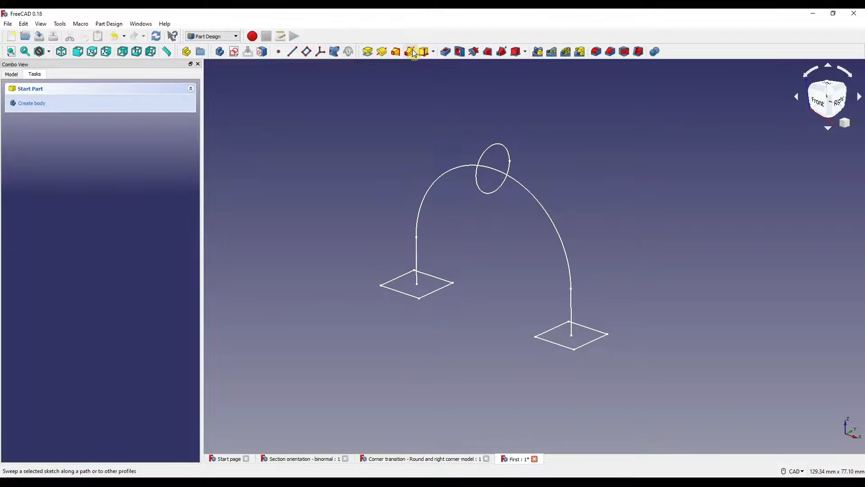
Select the left square sketch at the arc's foot as the sweep profile.
left_click(411, 52)
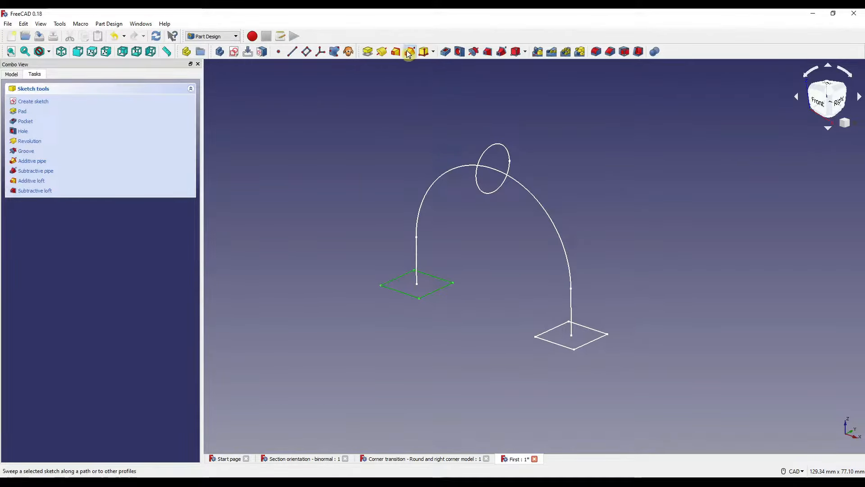
Start an Additive Pipe from the selected square profile.
left_click(409, 51)
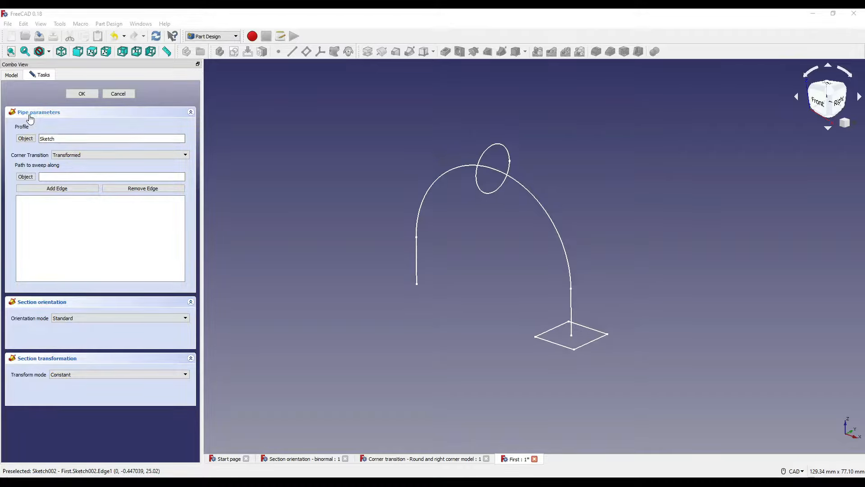
mouse_move(311, 289)
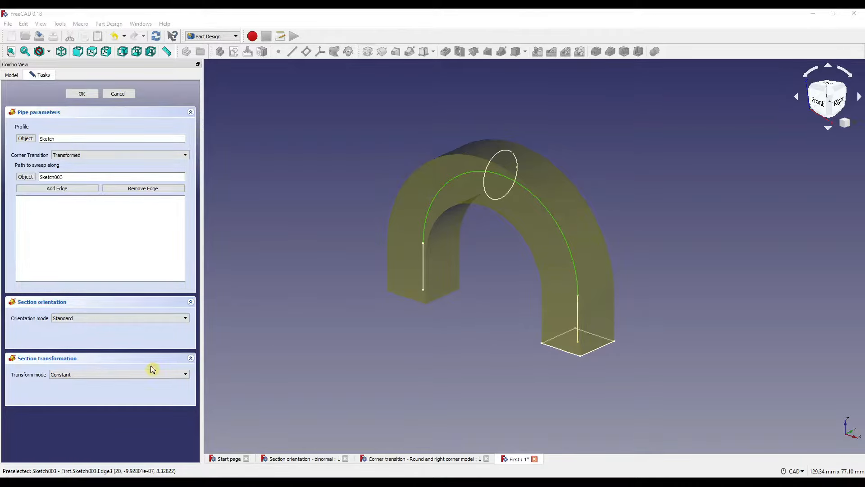
mouse_move(151, 366)
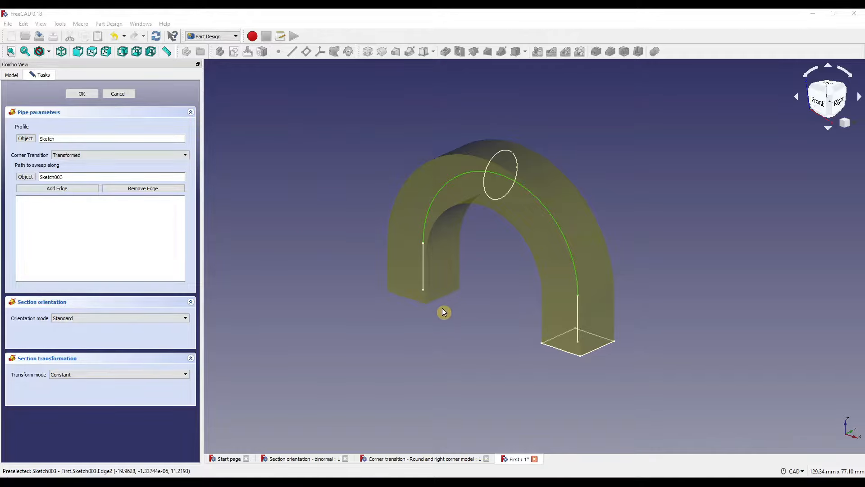
Make the pipe a Multisection sweep through Sketch002 and Sketch001 and confirm it.
left_click(119, 374)
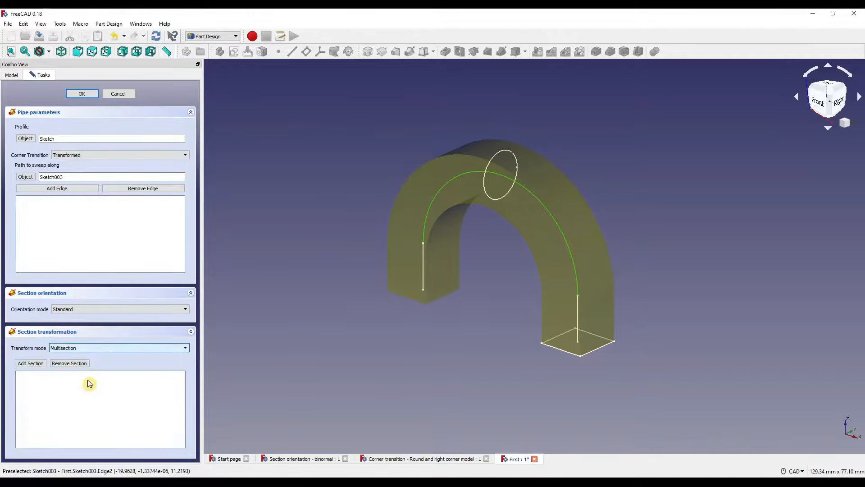
mouse_move(359, 339)
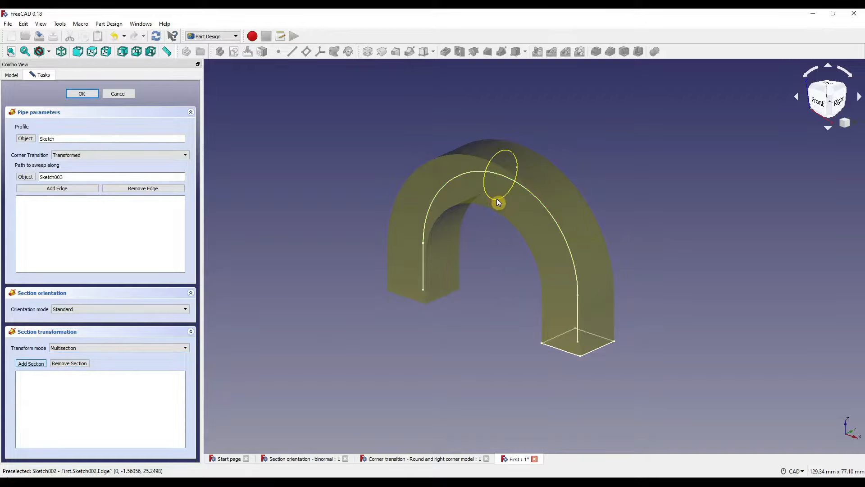
left_click(31, 363)
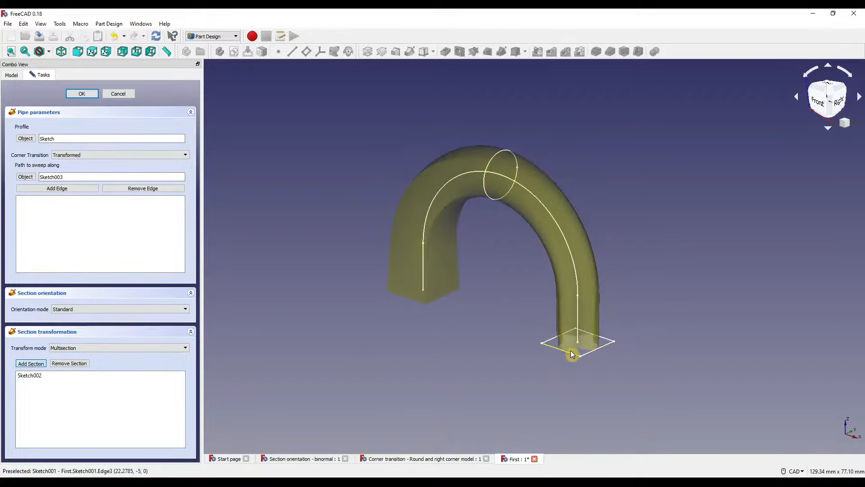
left_click(30, 364)
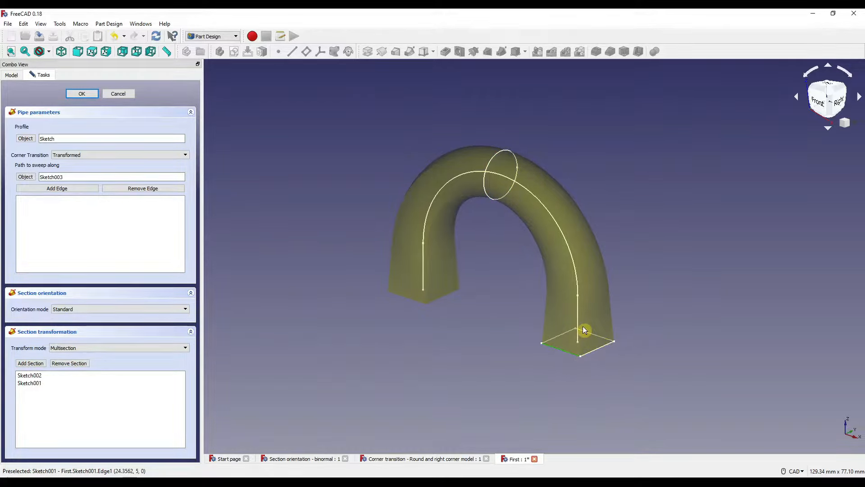
mouse_move(517, 368)
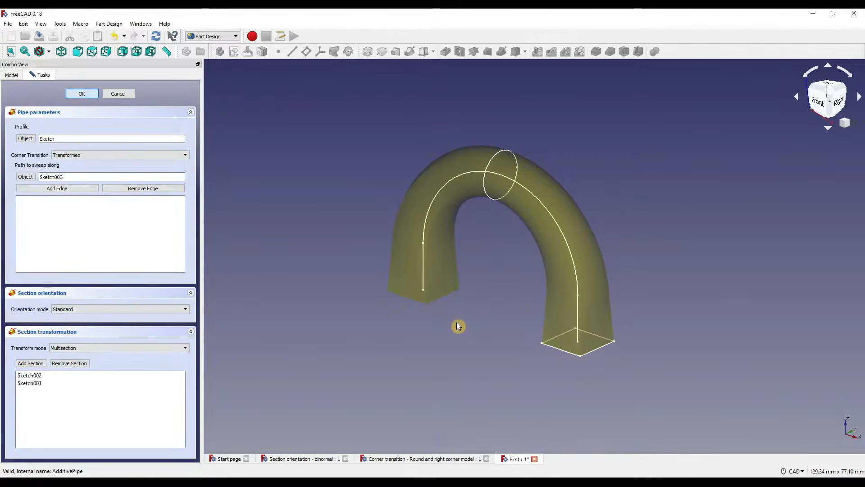
left_click(82, 92)
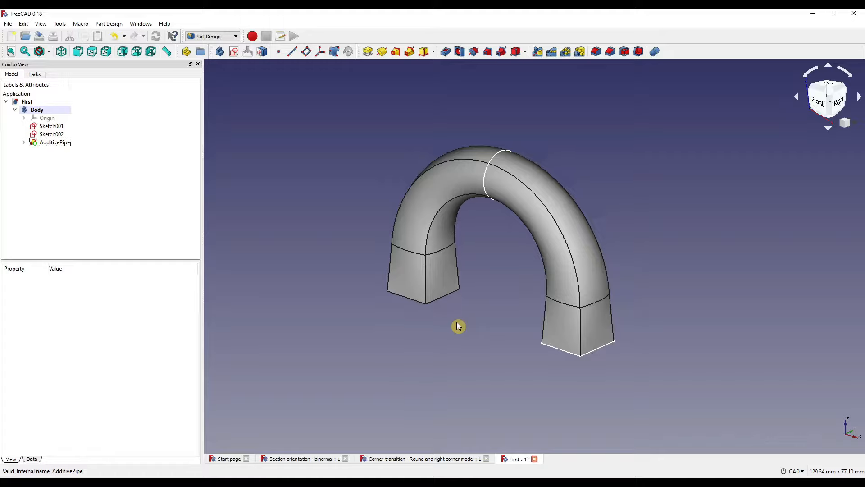
In the Corner transition document, sweep Sketch001 along the zigzag path with Right Corner transitions.
left_click(421, 459)
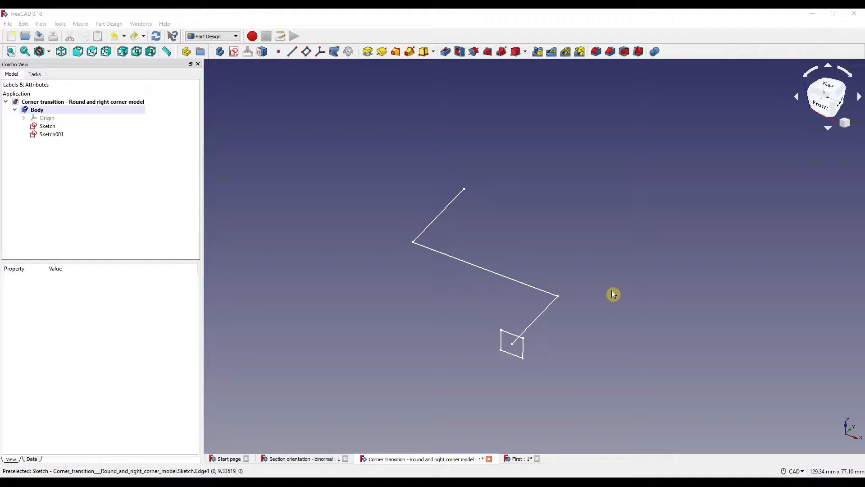
left_click(52, 135)
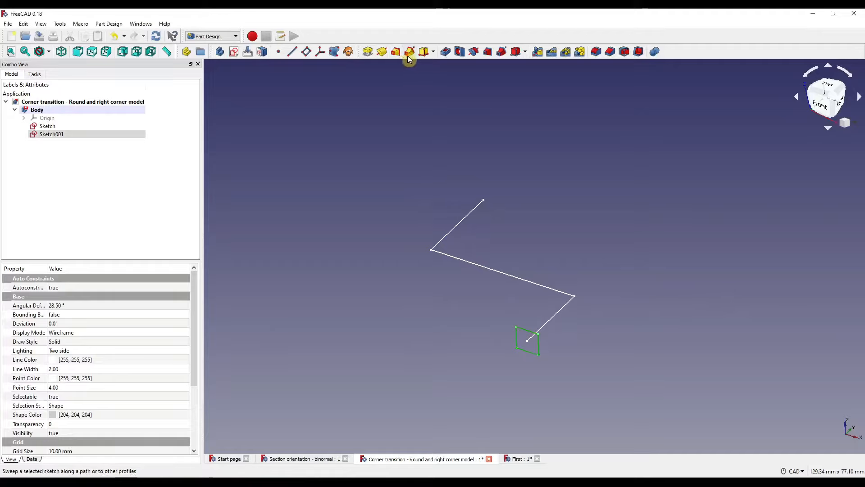
left_click(409, 52)
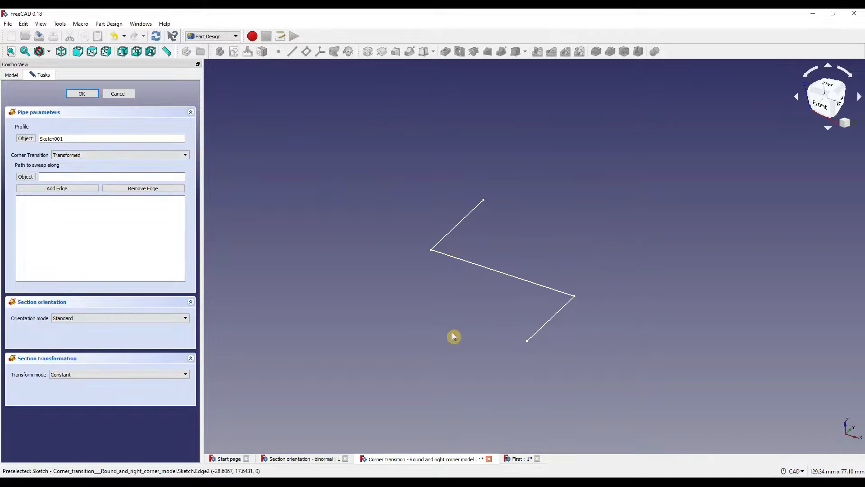
mouse_move(511, 340)
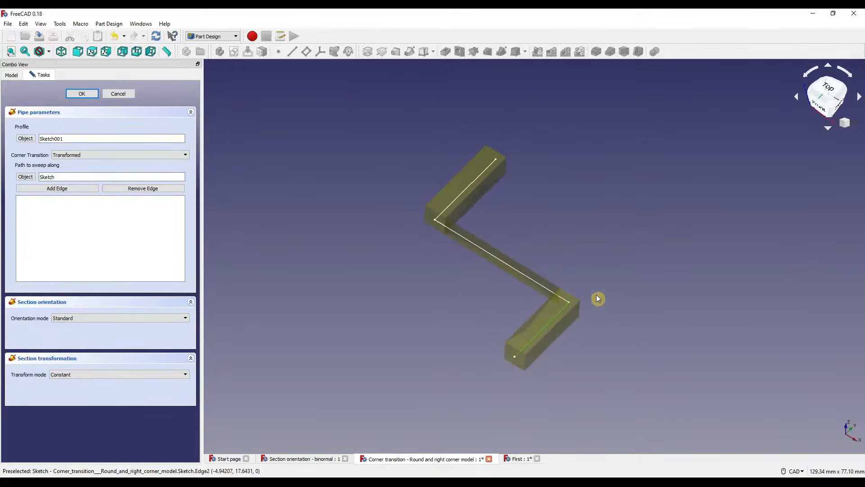
mouse_move(434, 290)
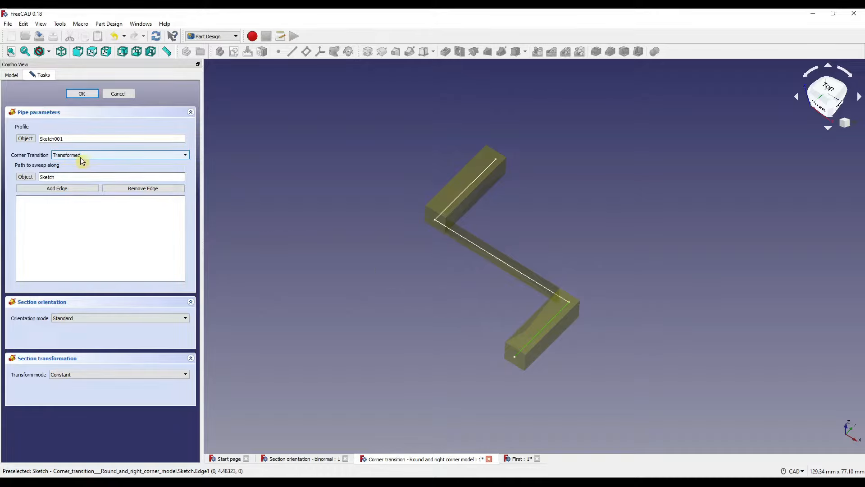
left_click(118, 155)
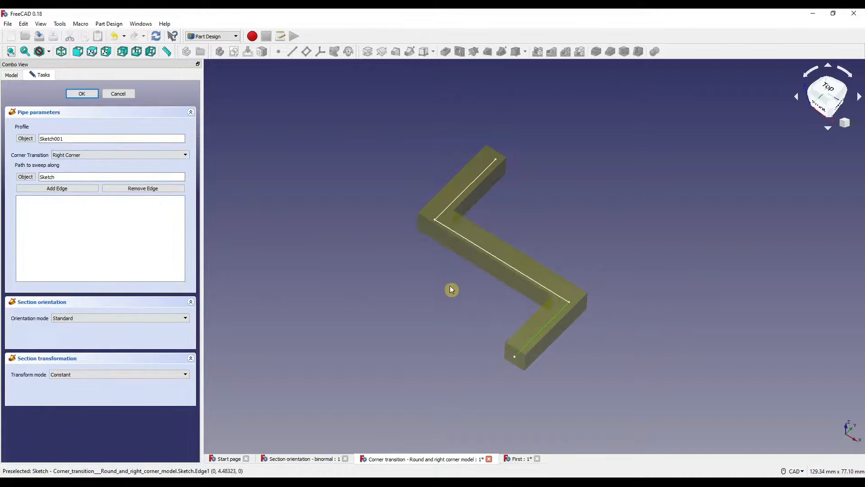
mouse_move(82, 93)
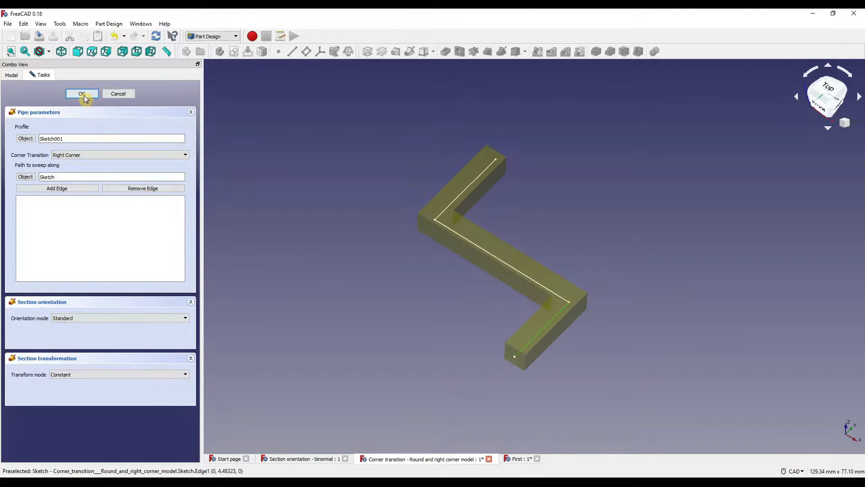
Confirm the zigzag pipe, then re-edit it to use rounded corner transitions instead.
left_click(82, 93)
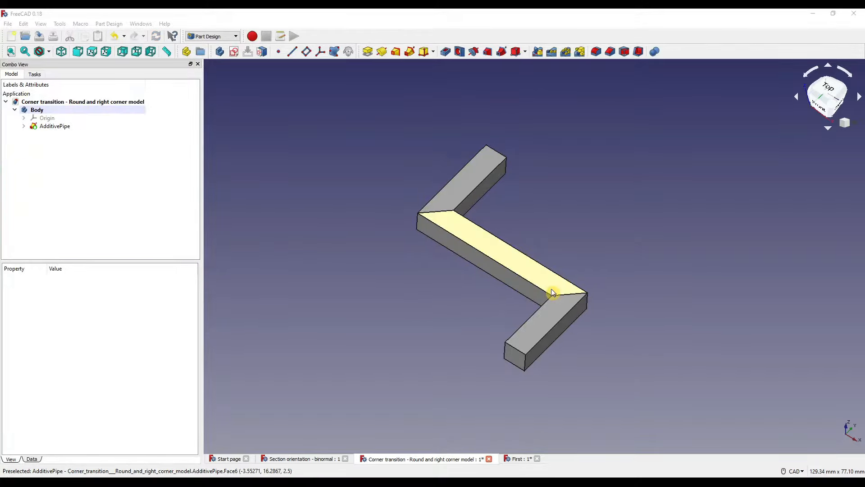
double_click(55, 126)
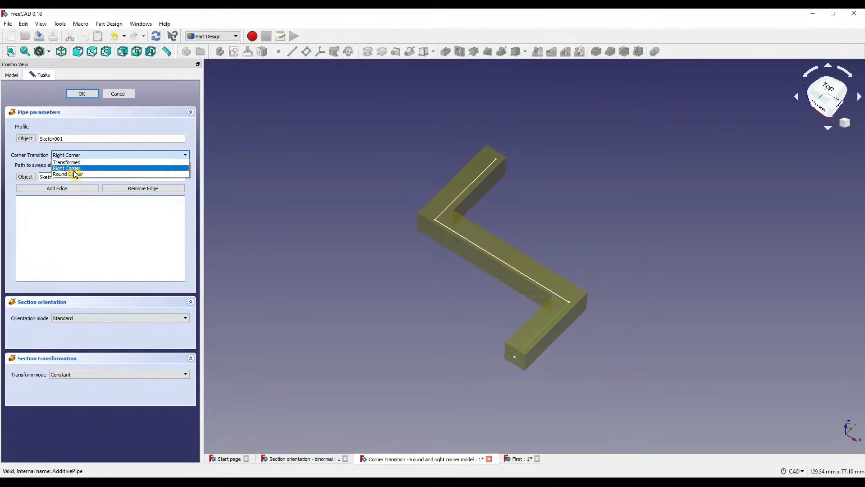
left_click(68, 174)
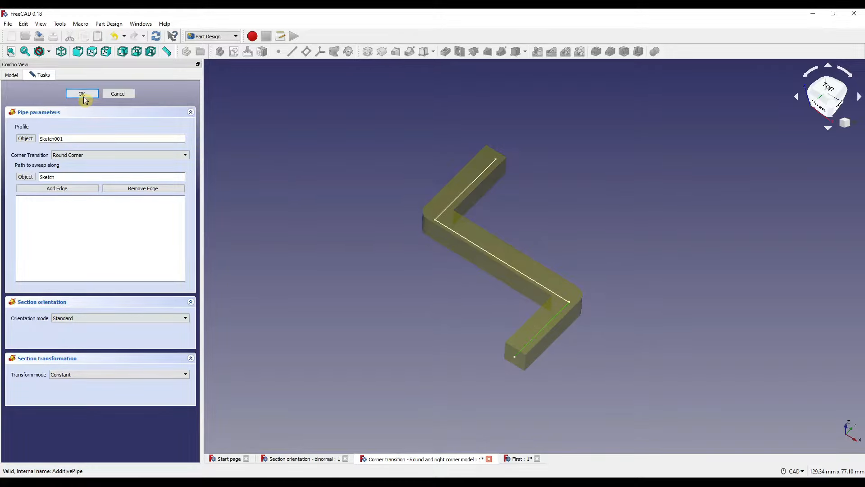
left_click(82, 93)
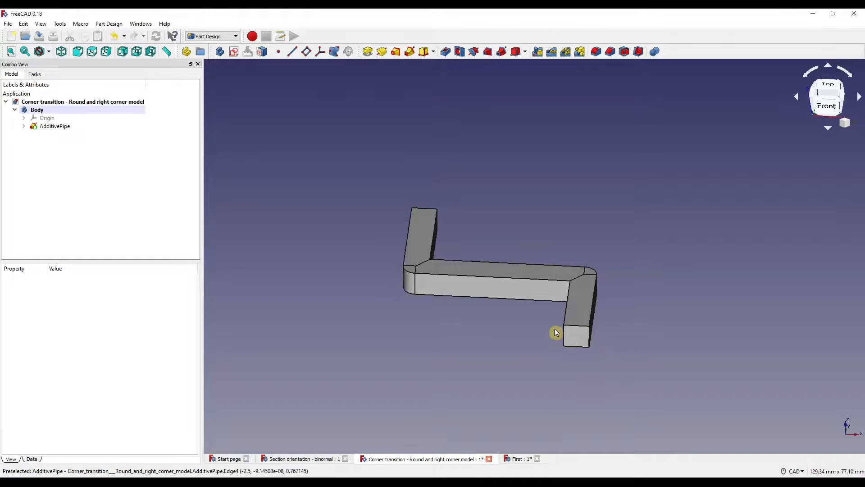
mouse_move(553, 282)
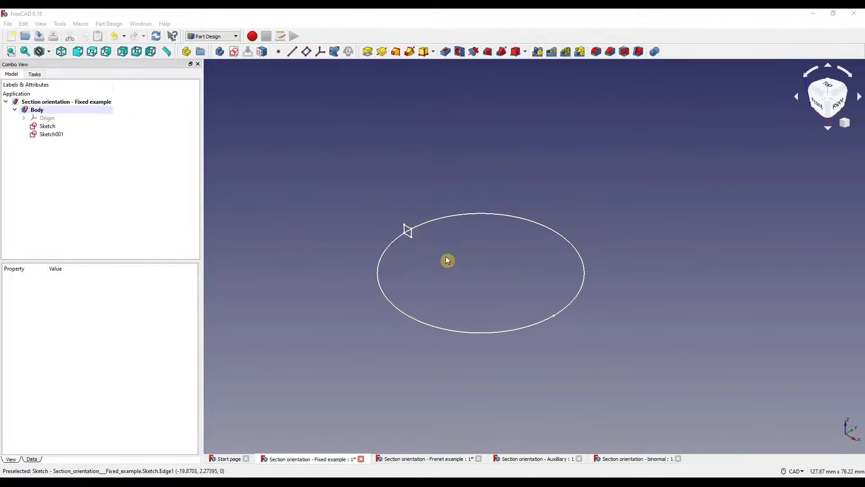
mouse_move(407, 234)
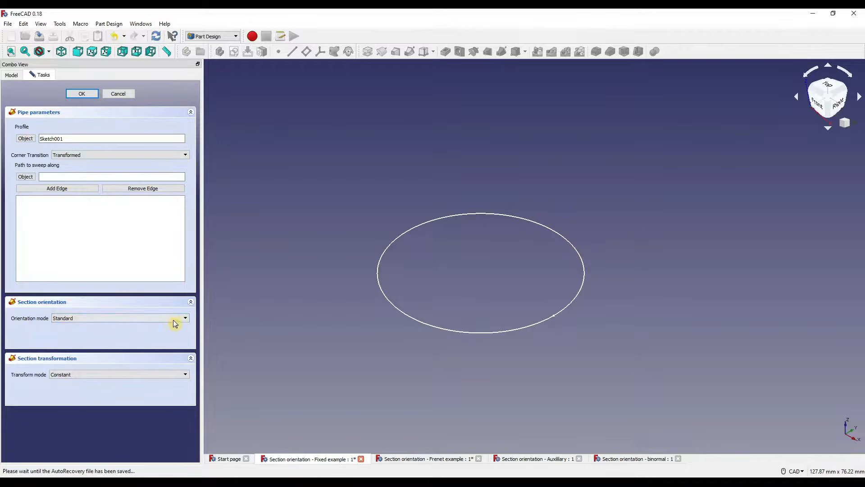
Sweep the profile along the ellipse with Fixed orientation mode and confirm the ring.
left_click(184, 318)
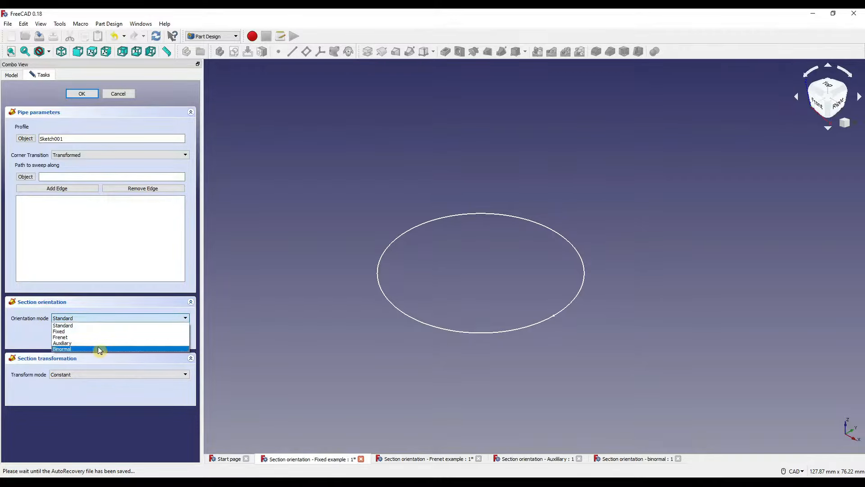
mouse_move(93, 338)
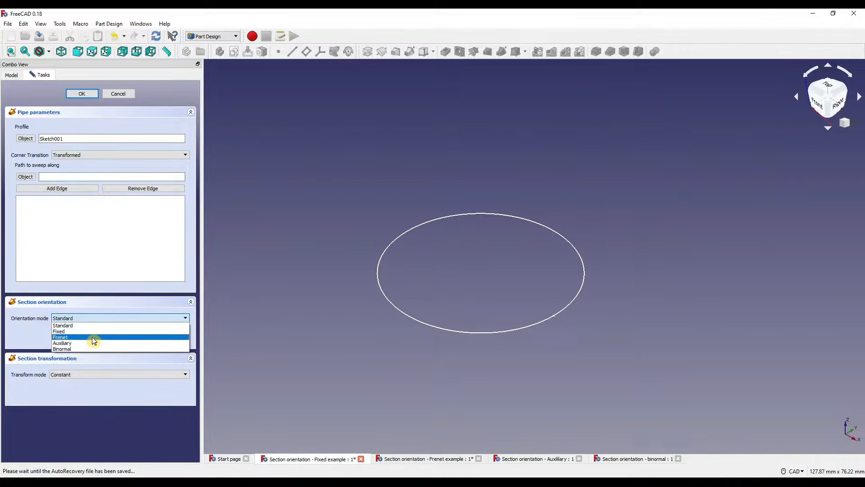
mouse_move(95, 348)
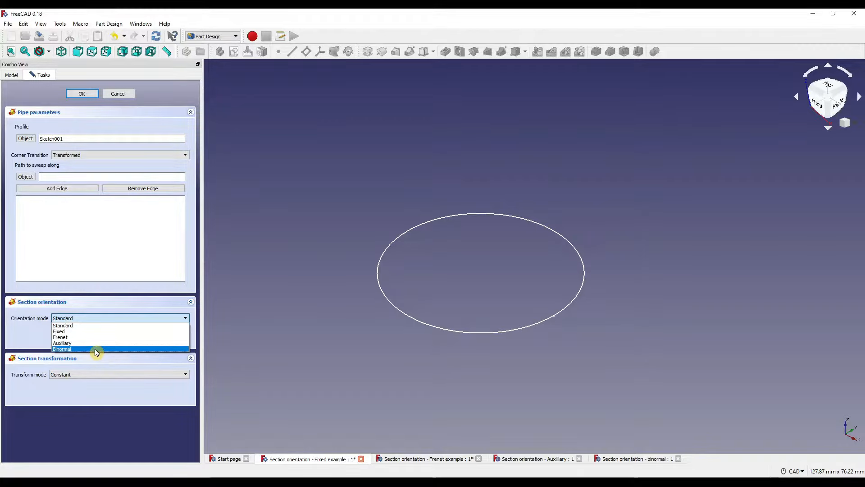
mouse_move(86, 318)
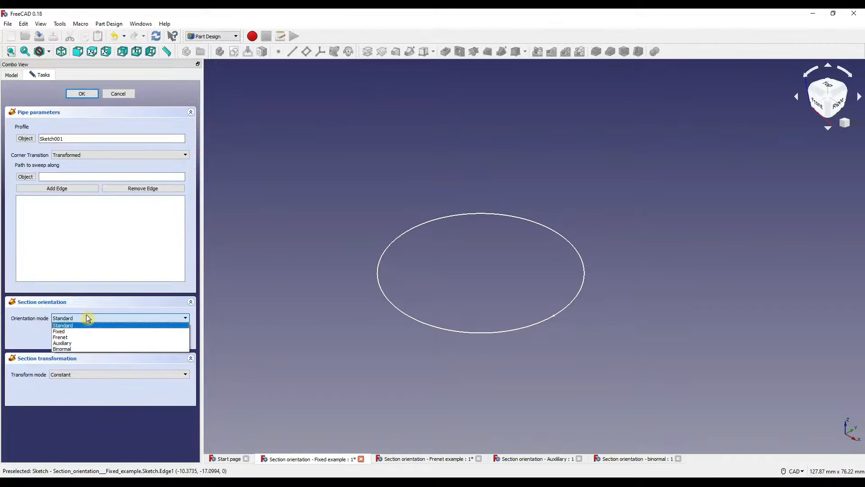
left_click(62, 326)
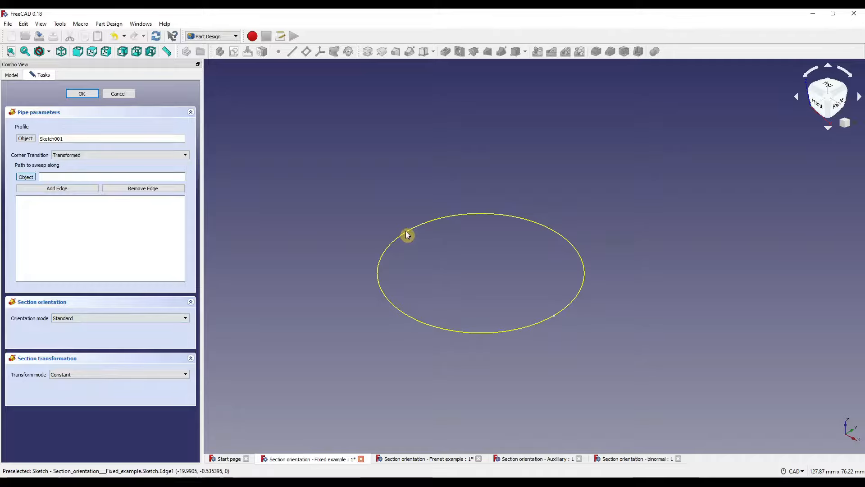
left_click(407, 234)
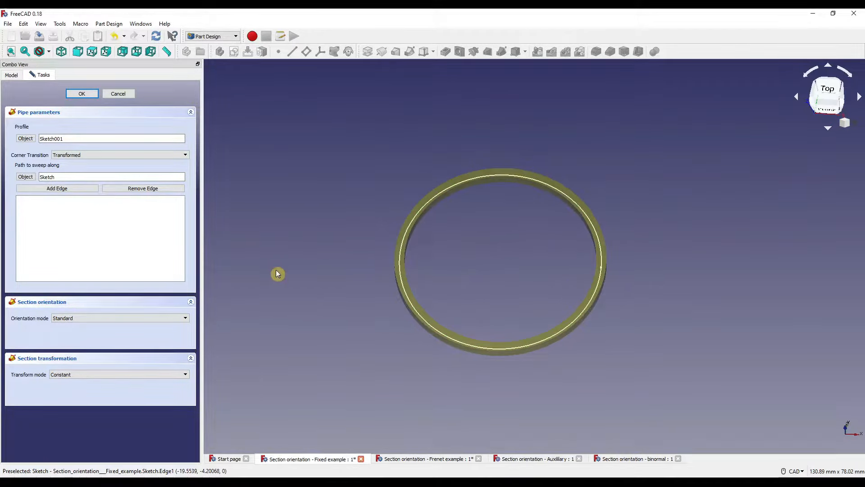
left_click(119, 318)
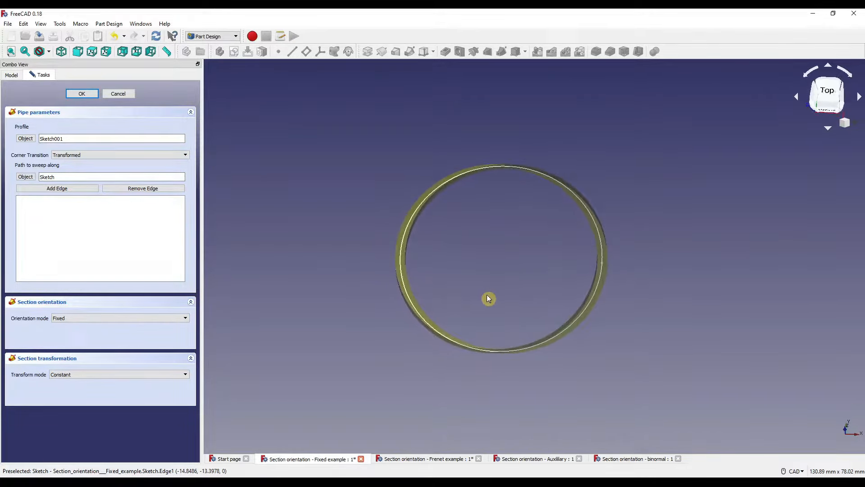
mouse_move(534, 273)
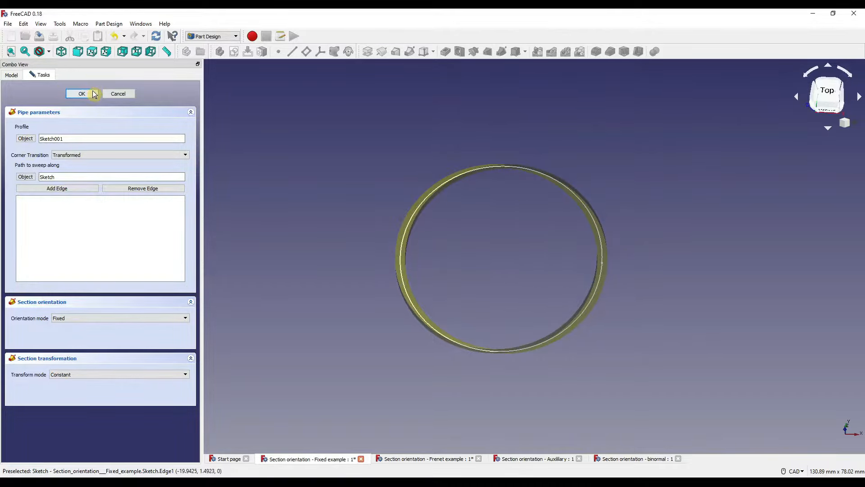
left_click(81, 93)
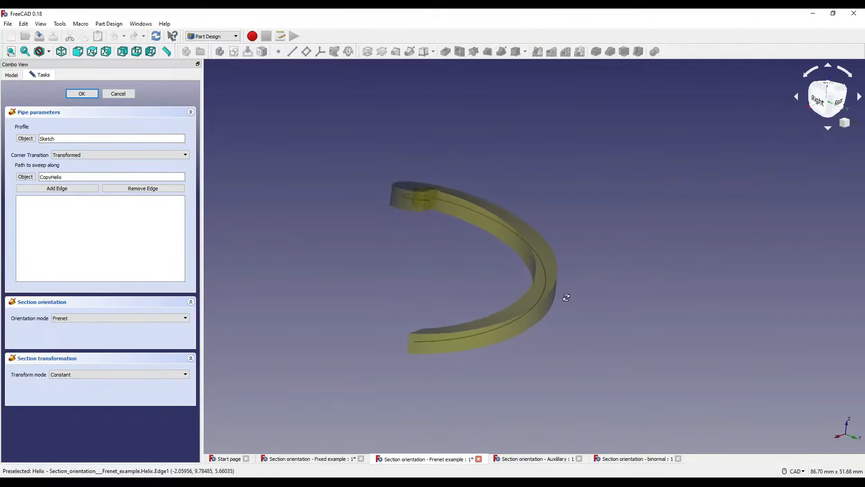
Compare Standard and Frenet orientation on the helix sweep, keep Frenet and confirm.
left_click_drag(566, 298, 606, 278)
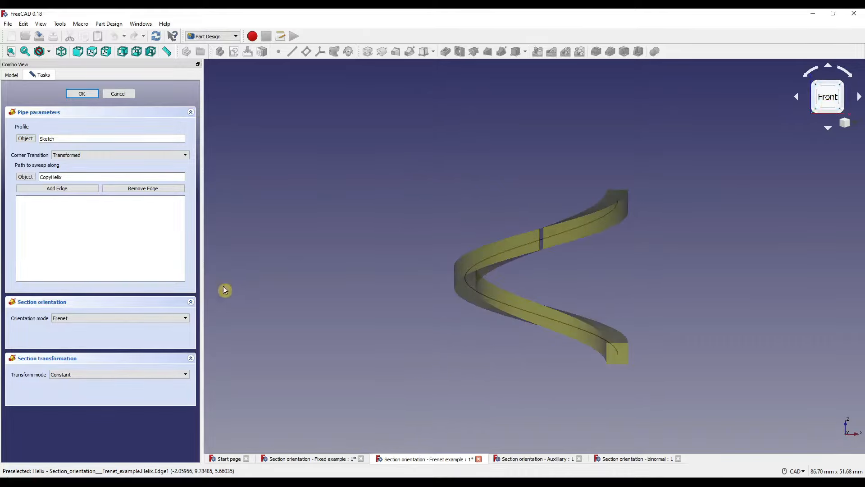
left_click(119, 318)
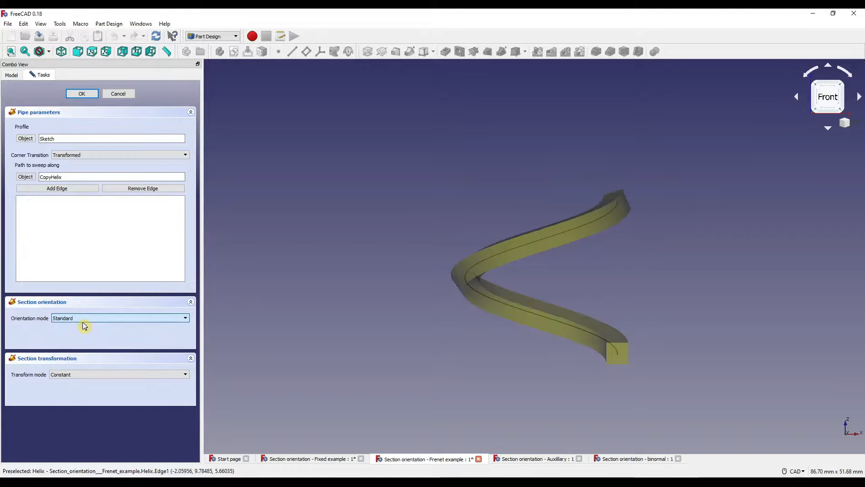
left_click(120, 318)
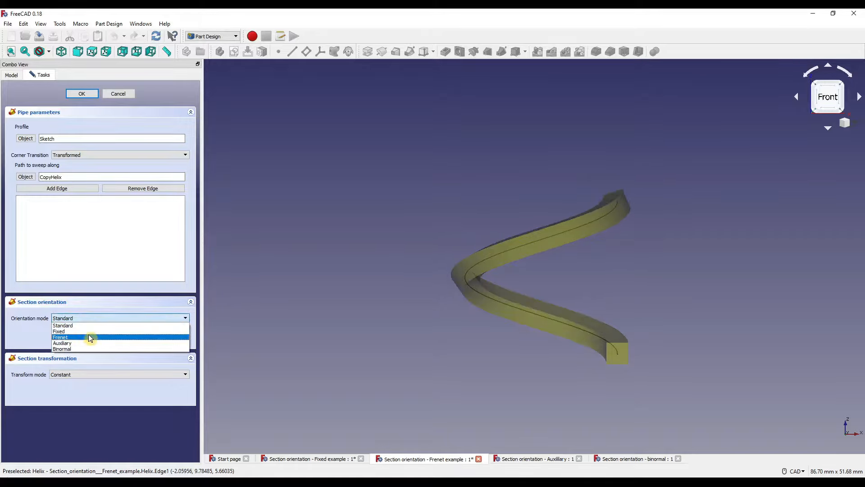
left_click(60, 337)
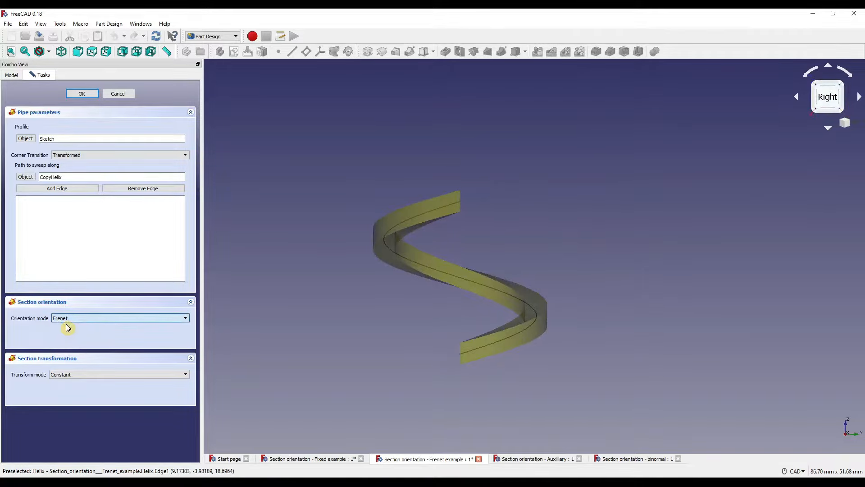
left_click(120, 318)
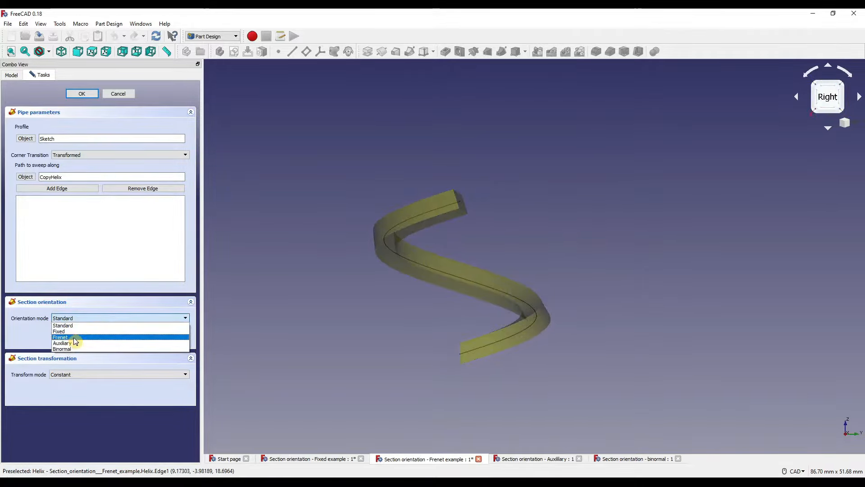
left_click(61, 337)
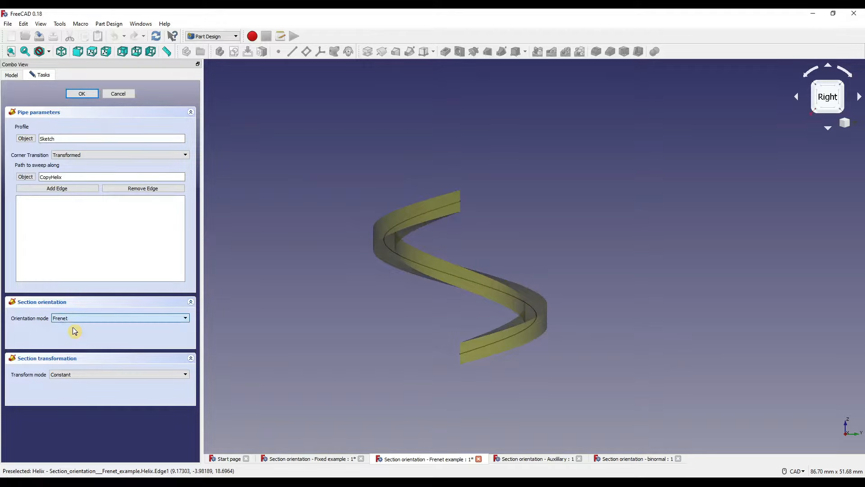
left_click(82, 93)
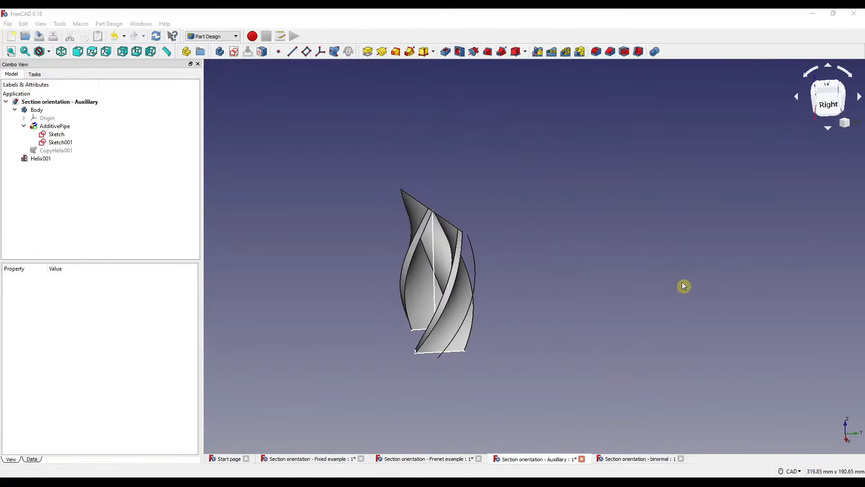
Edit the AdditivePipe, try Standard orientation, then set it back to Auxiliary with the helix copy.
left_click(54, 126)
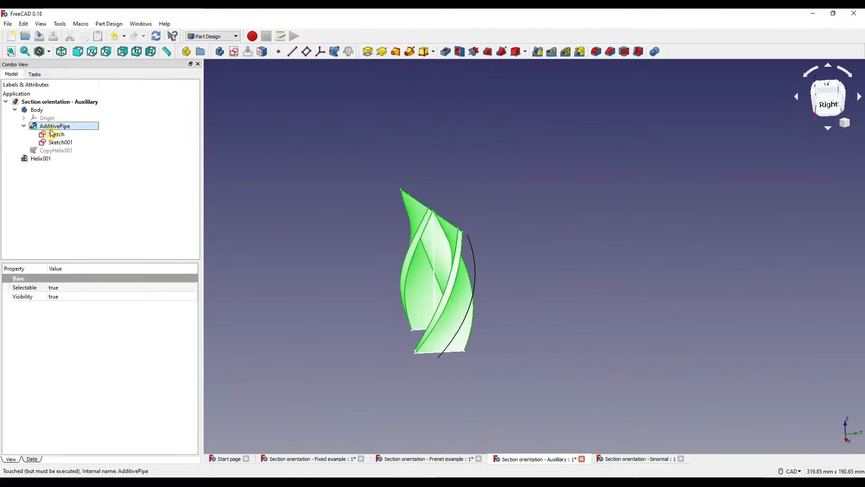
double_click(54, 126)
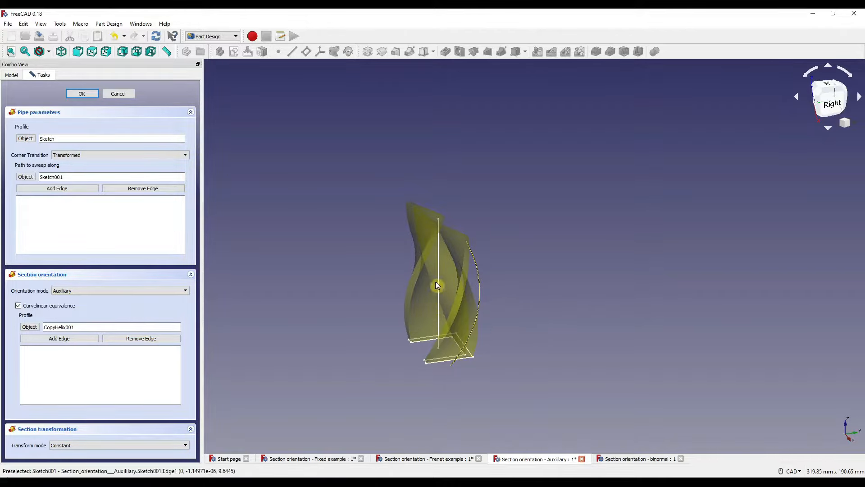
mouse_move(457, 353)
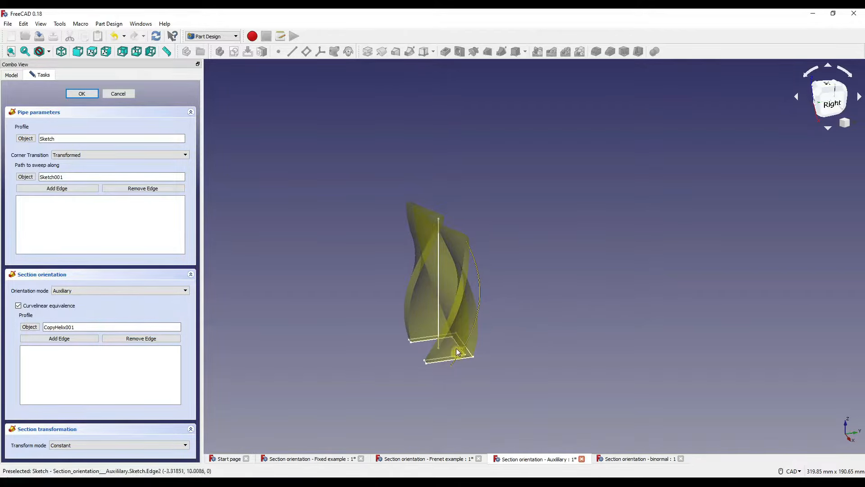
mouse_move(412, 366)
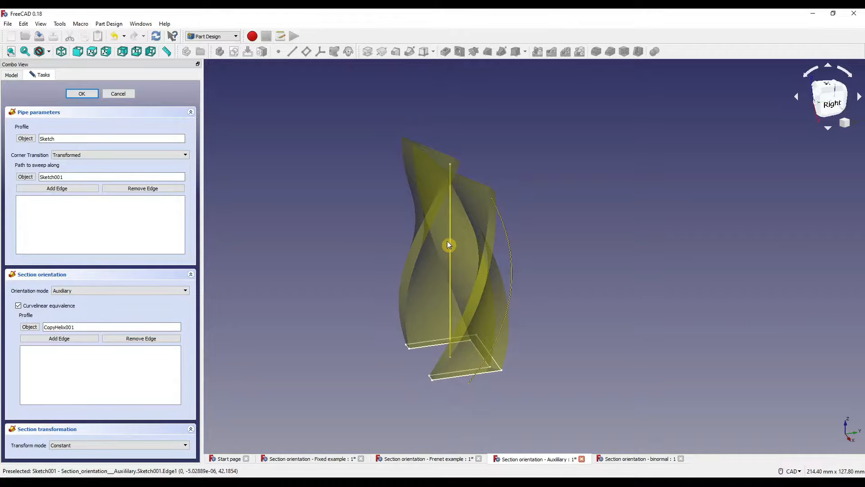
mouse_move(349, 242)
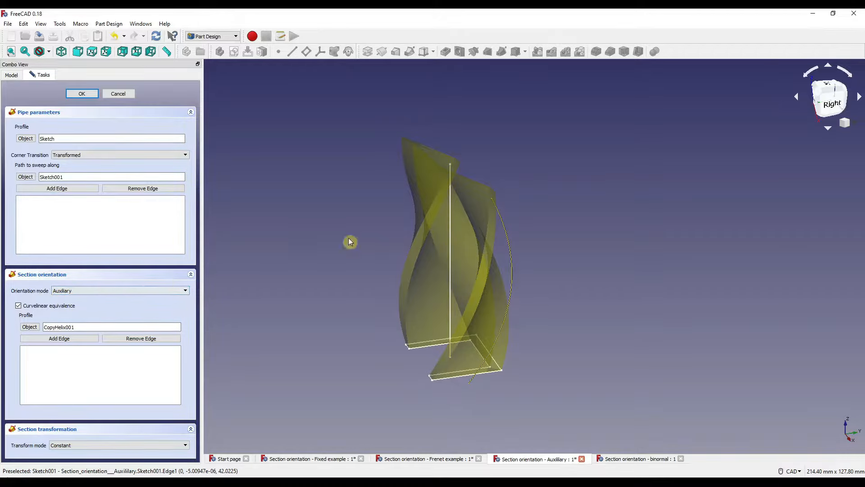
mouse_move(463, 340)
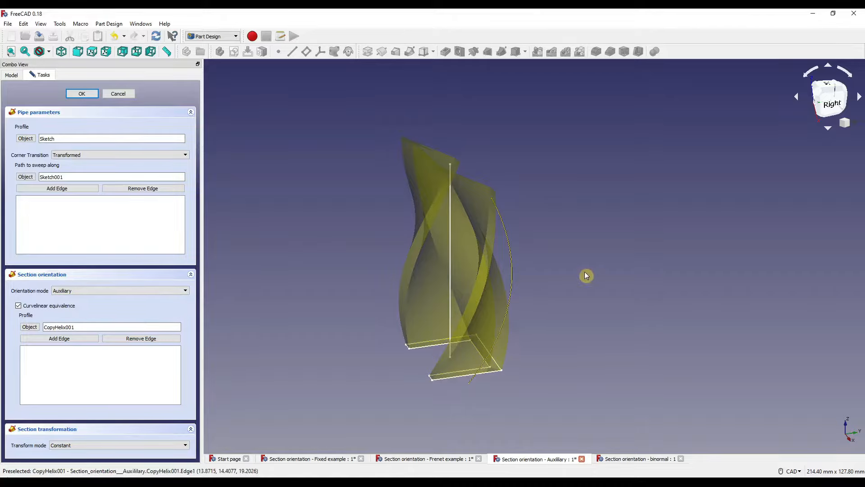
left_click(119, 291)
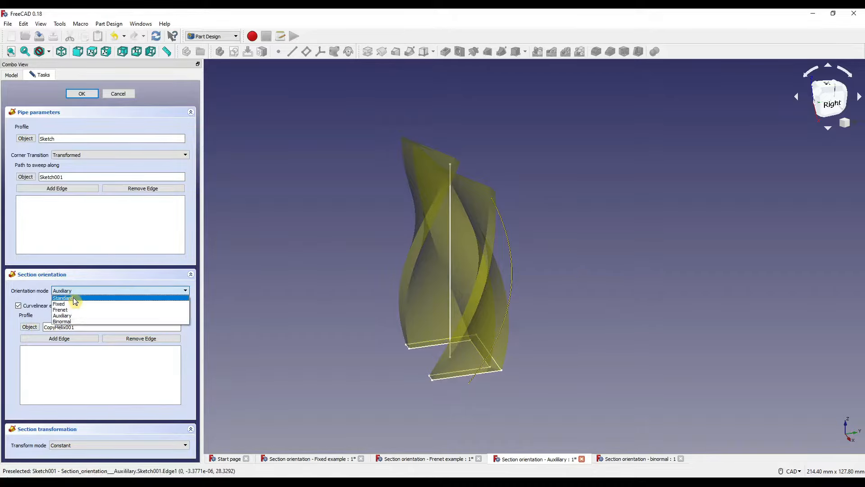
left_click(62, 298)
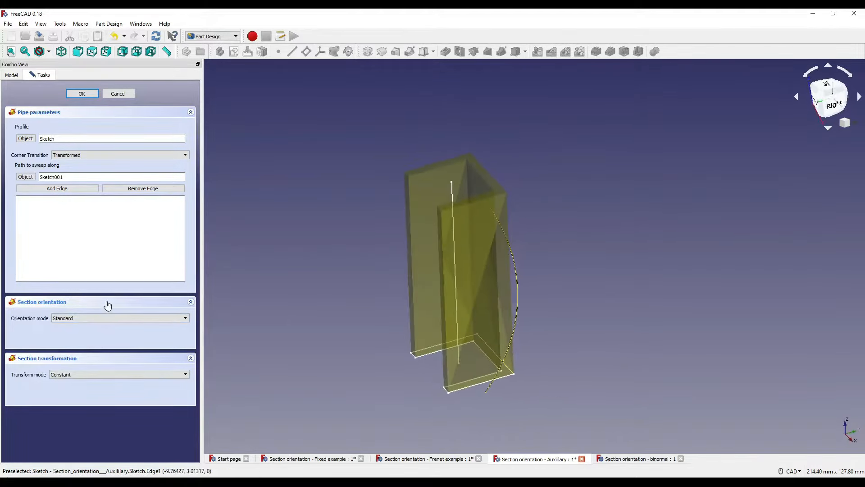
left_click(119, 318)
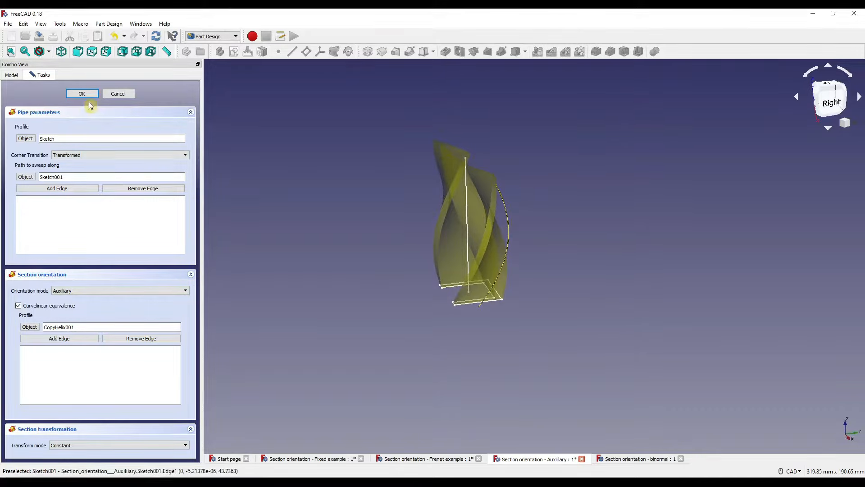
Confirm the auxiliary pipe, inspect the Sketch001 path, then switch to the binormal example document.
left_click(82, 92)
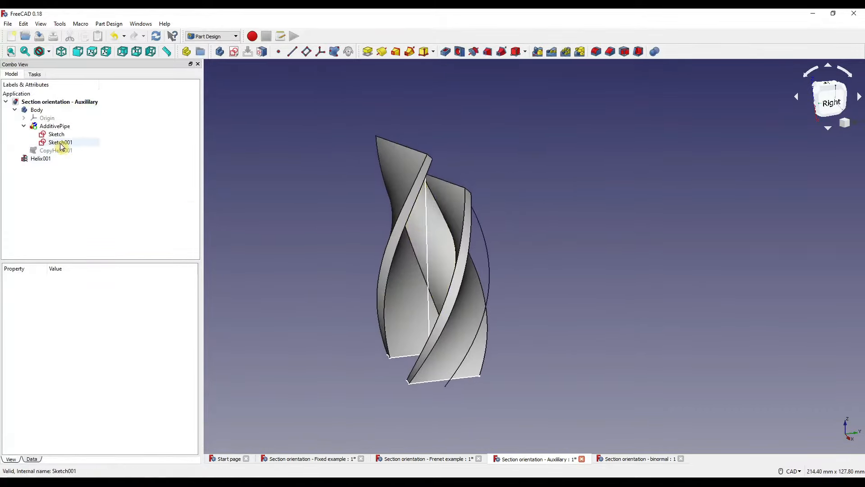
double_click(60, 142)
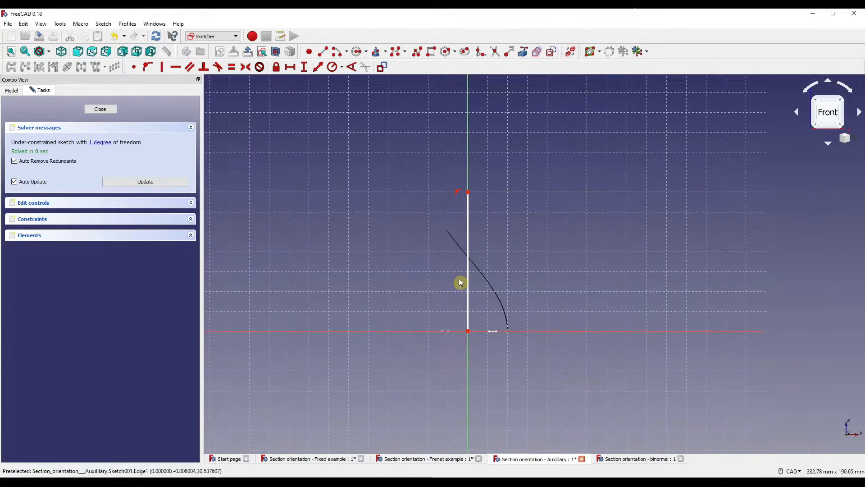
mouse_move(468, 195)
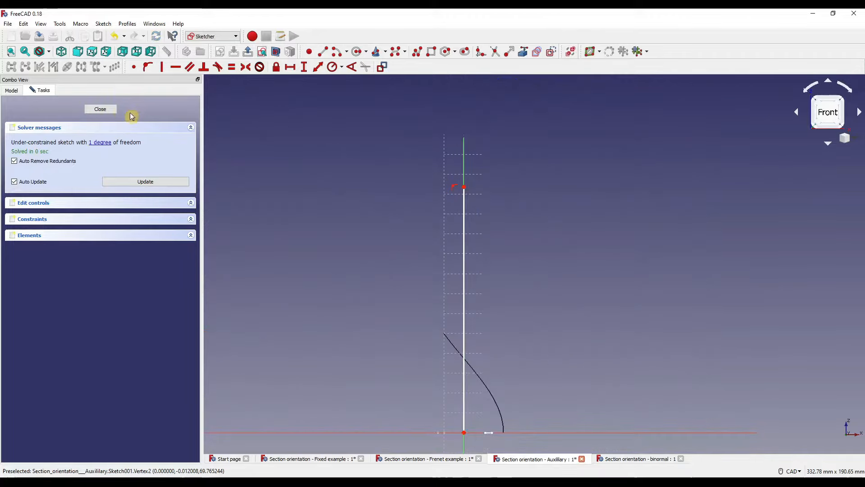
left_click(100, 109)
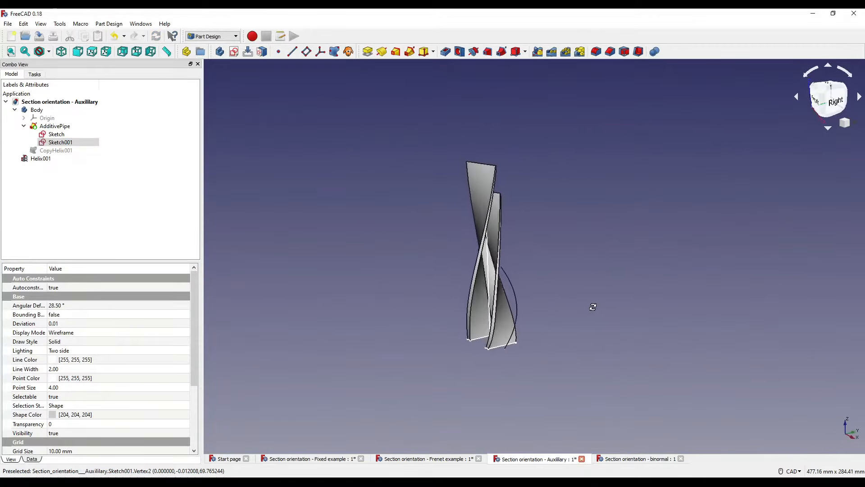
double_click(61, 142)
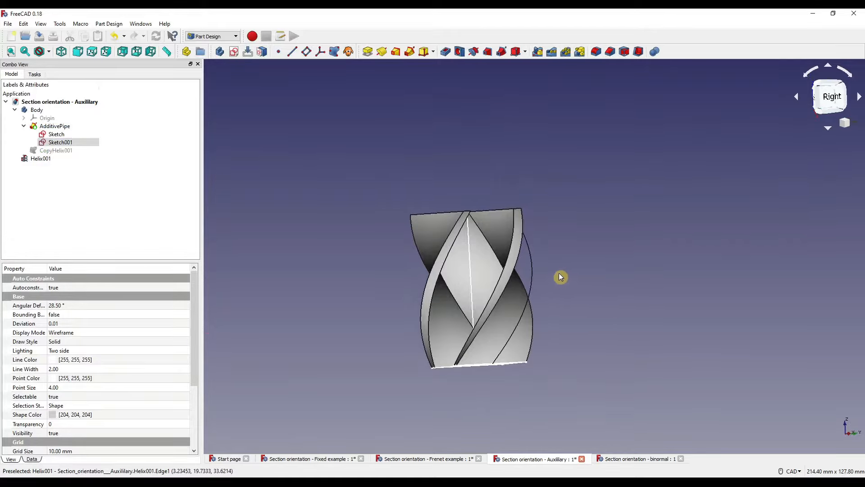
left_click(629, 459)
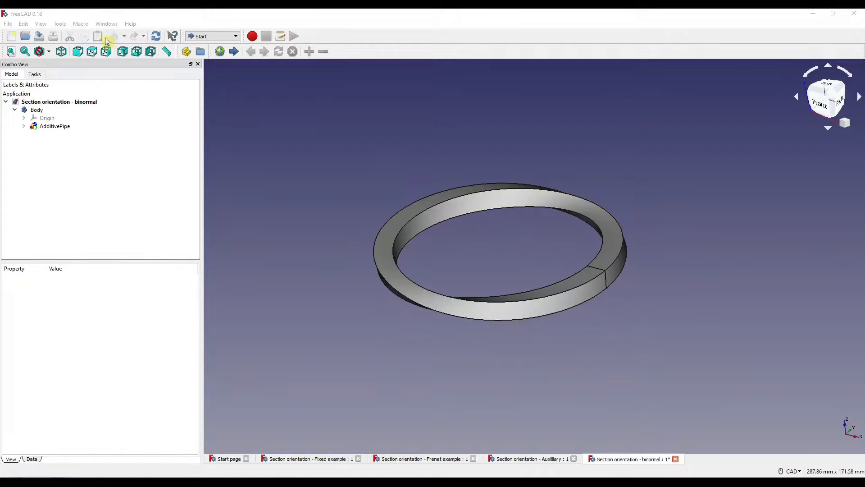
Create a new Part Design document and sketch a circular path on the XY plane.
left_click(236, 36)
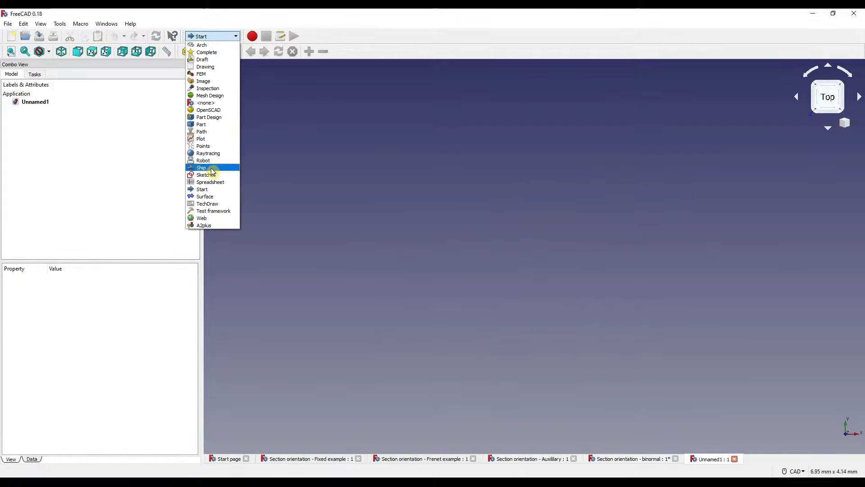
left_click(208, 117)
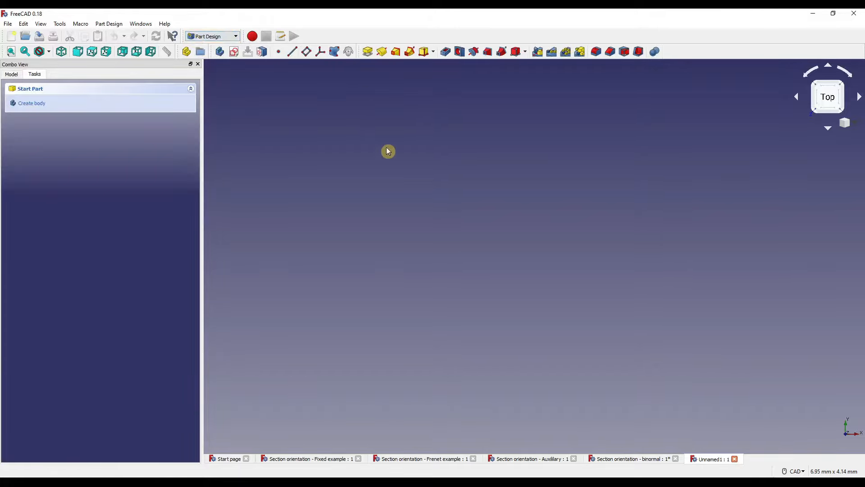
left_click(31, 103)
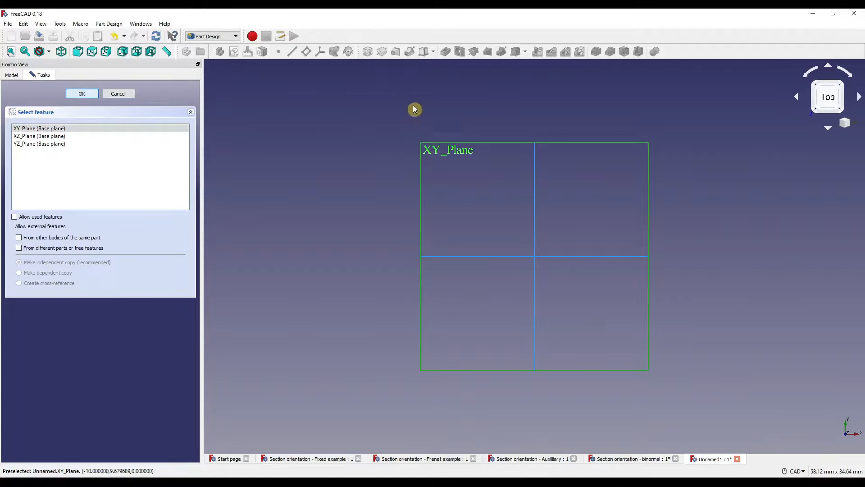
left_click(82, 93)
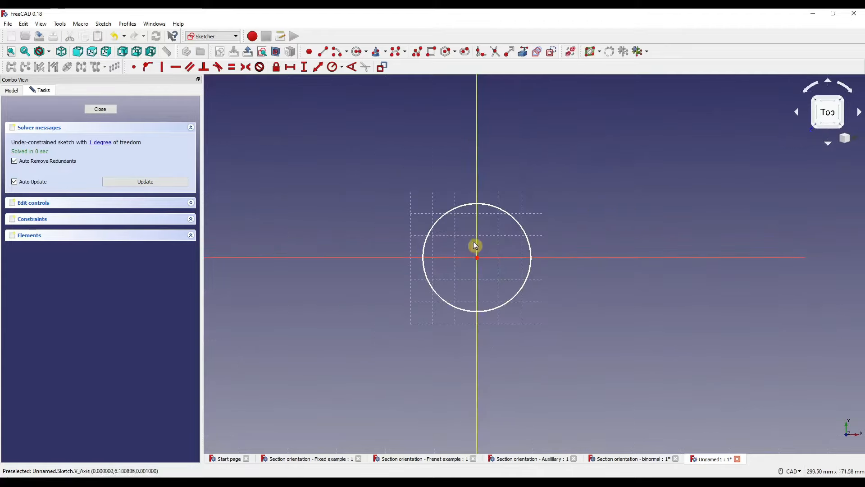
left_click(100, 109)
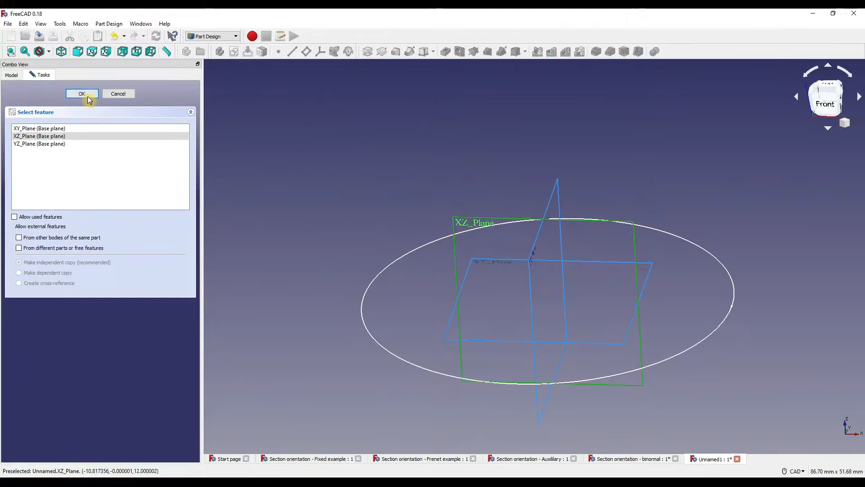
Sketch a small square profile on the XZ plane at the circle's edge.
left_click(82, 93)
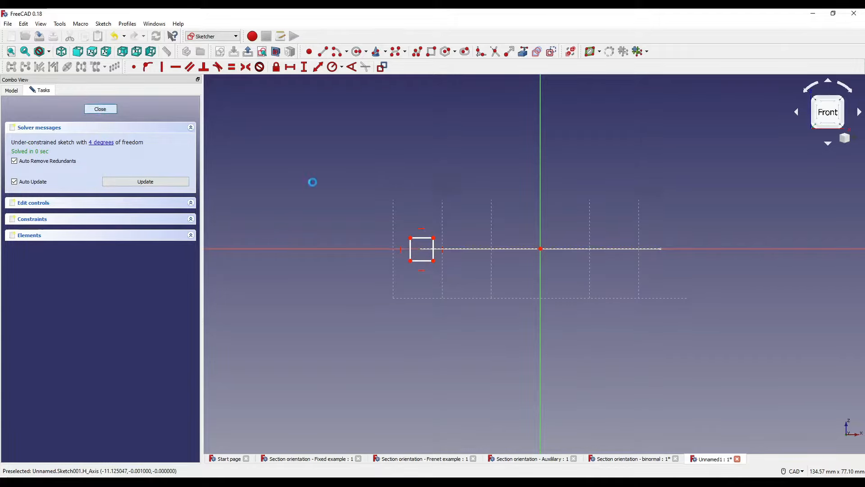
left_click(101, 109)
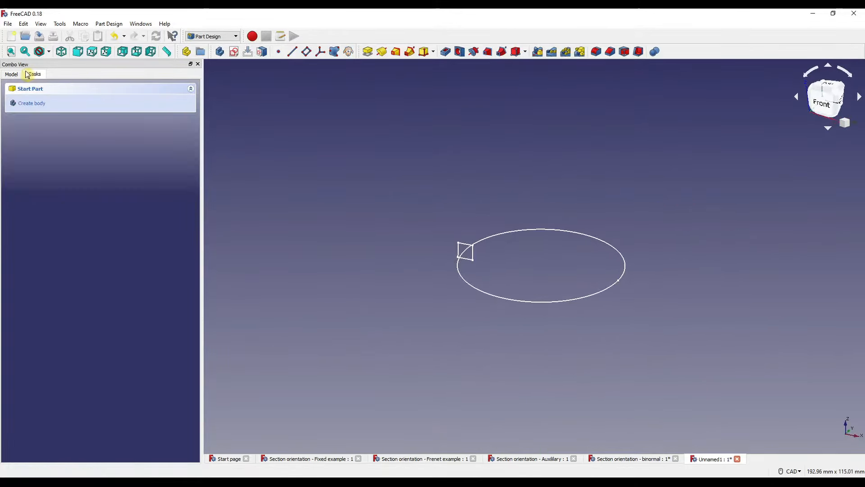
Sweep Sketch001 along the circle with Binormal orientation, vector 1, 1, 0, and confirm the ring.
left_click(11, 74)
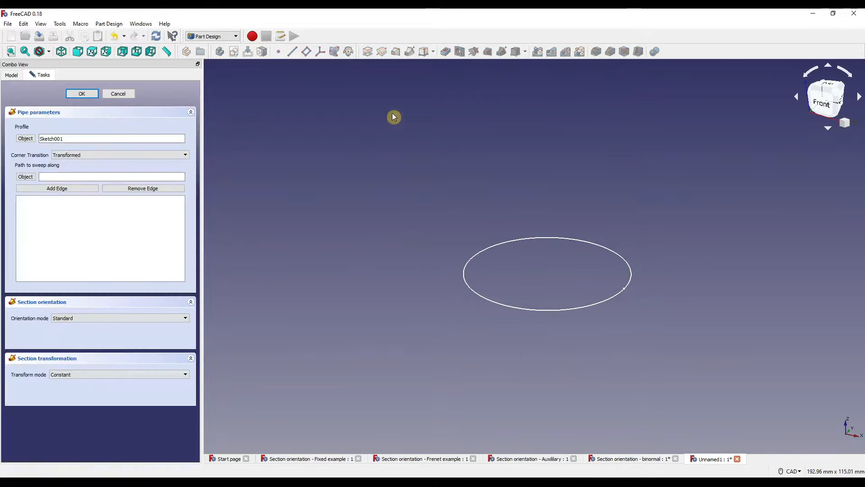
left_click(25, 176)
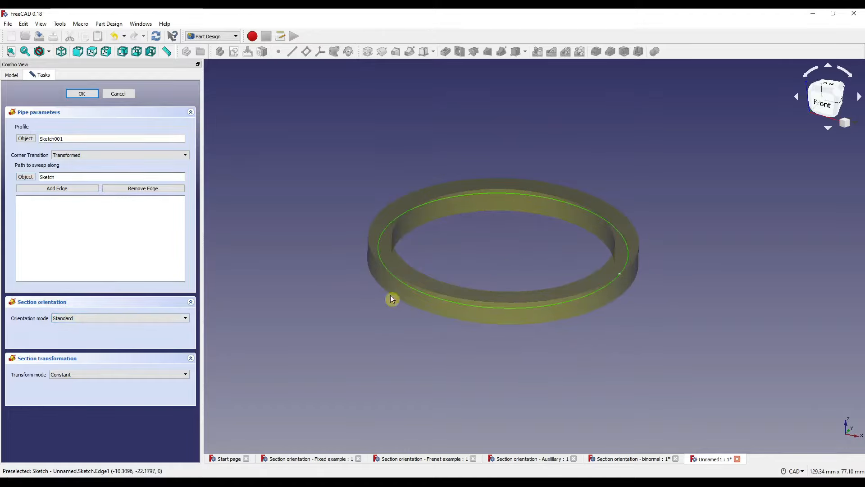
left_click(119, 318)
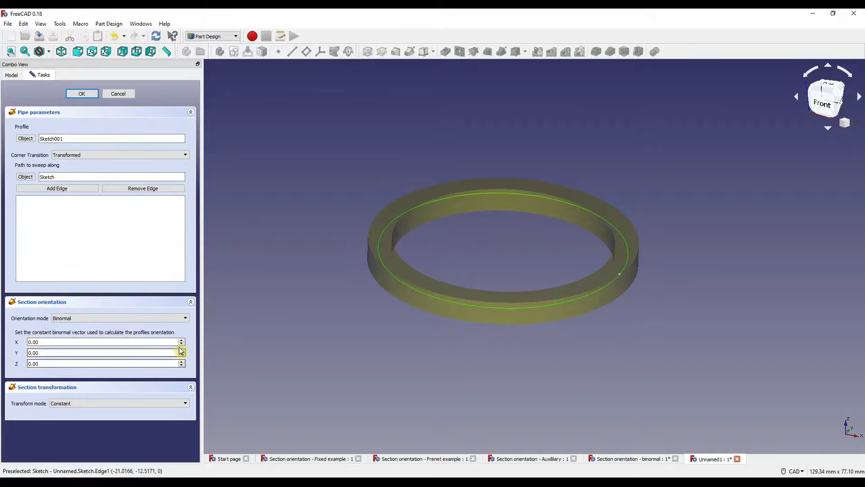
left_click(181, 340)
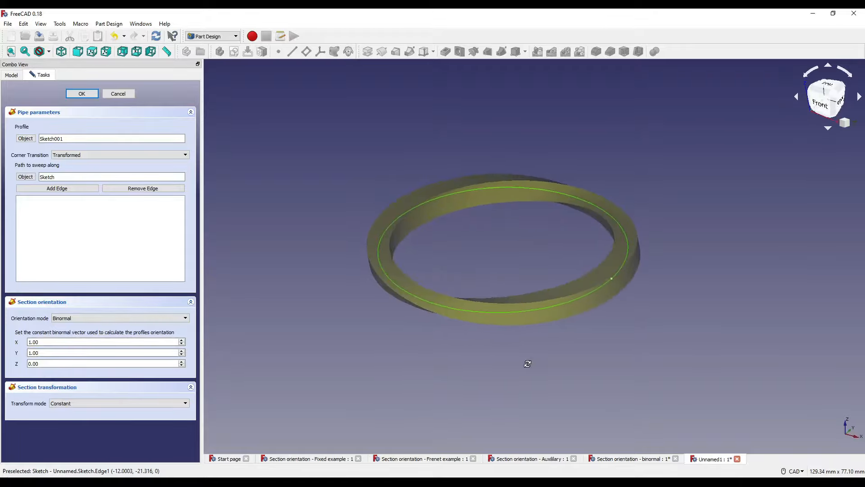
left_click_drag(528, 363, 545, 263)
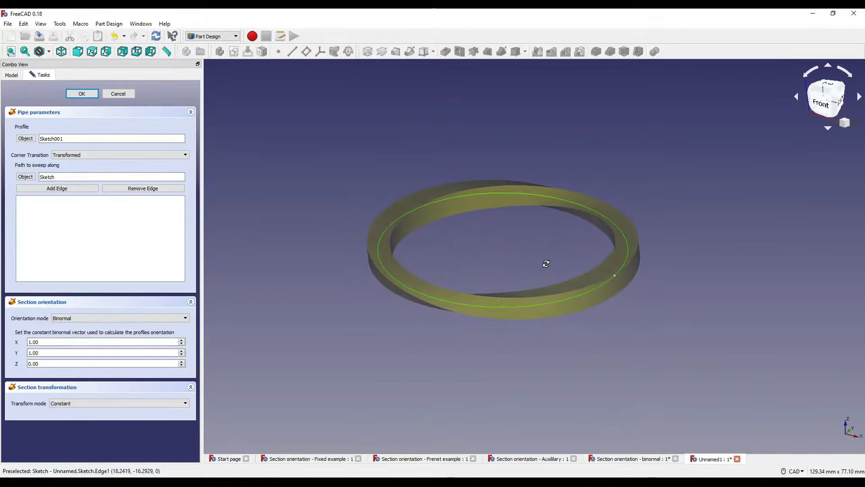
mouse_move(472, 266)
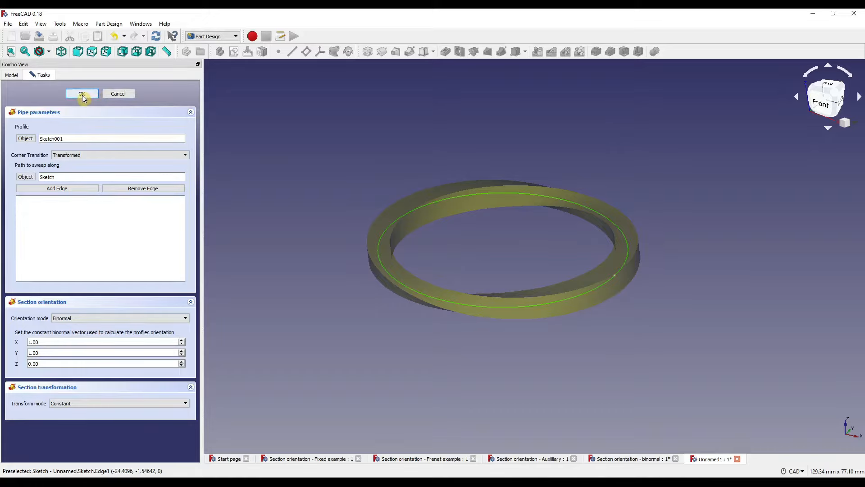
left_click(82, 93)
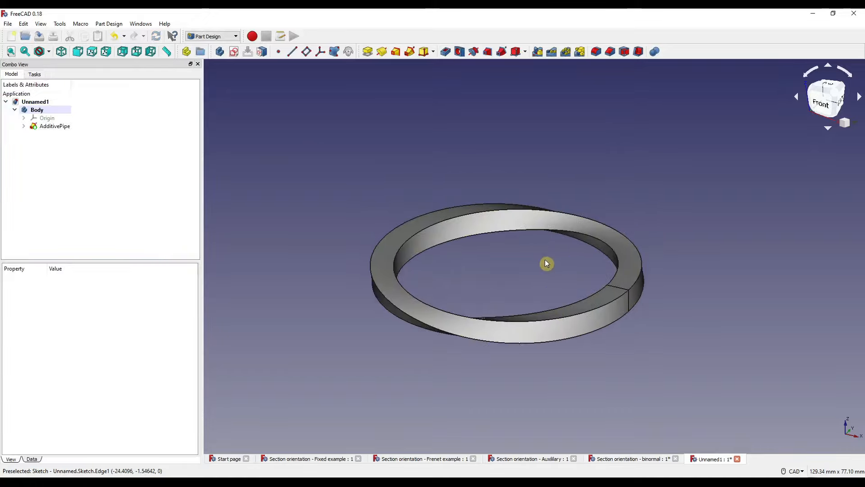
Orbit the finished ring to inspect it from different angles.
left_click_drag(546, 263, 498, 277)
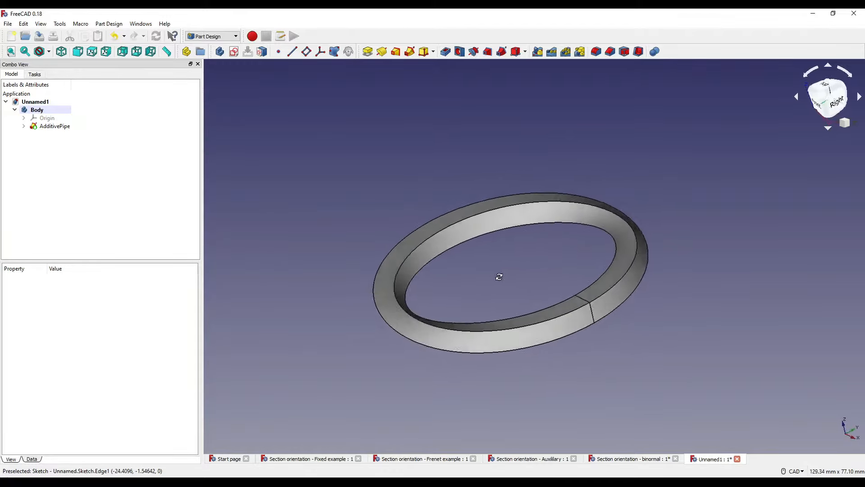
left_click_drag(500, 276, 533, 281)
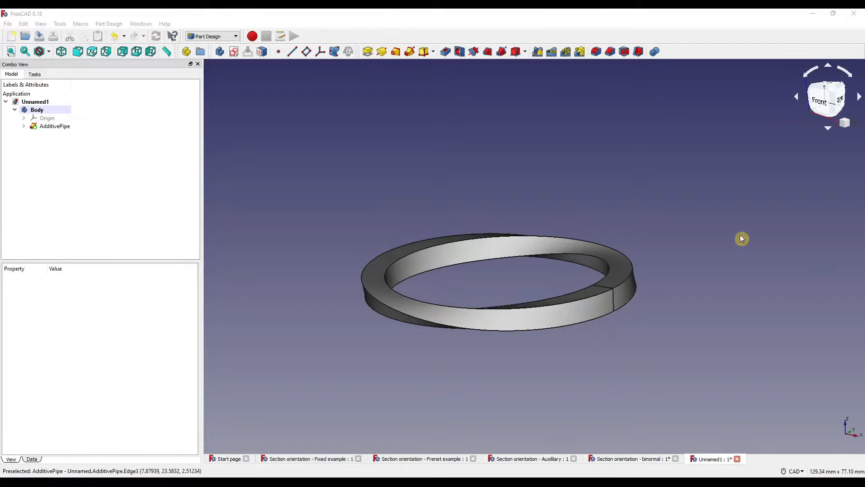
mouse_move(701, 210)
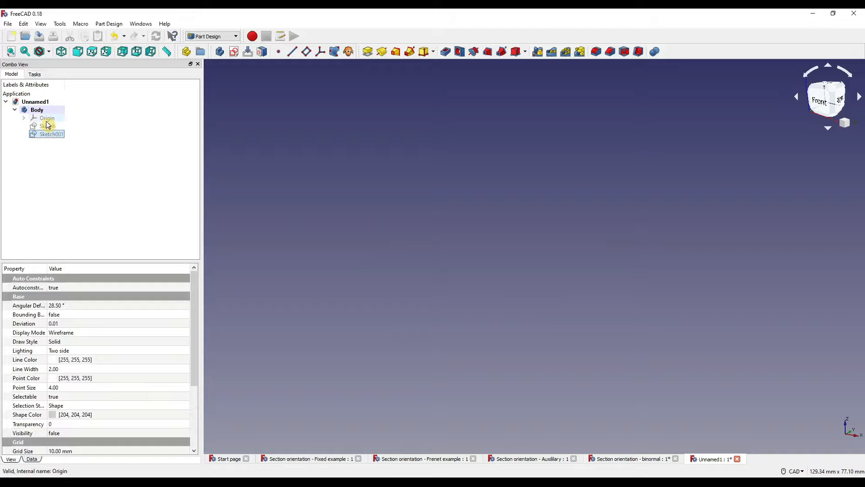
Edit the ground-plane sketch to draw an arc blending into a tangent line, then close it.
double_click(47, 126)
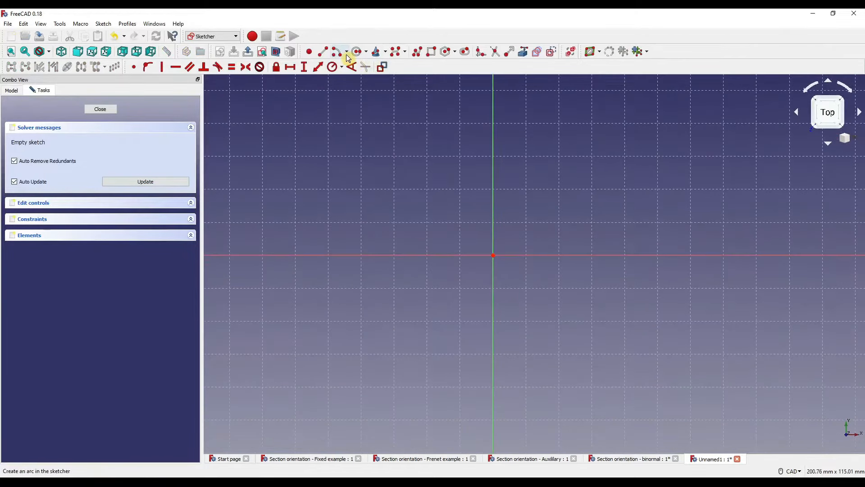
left_click(346, 52)
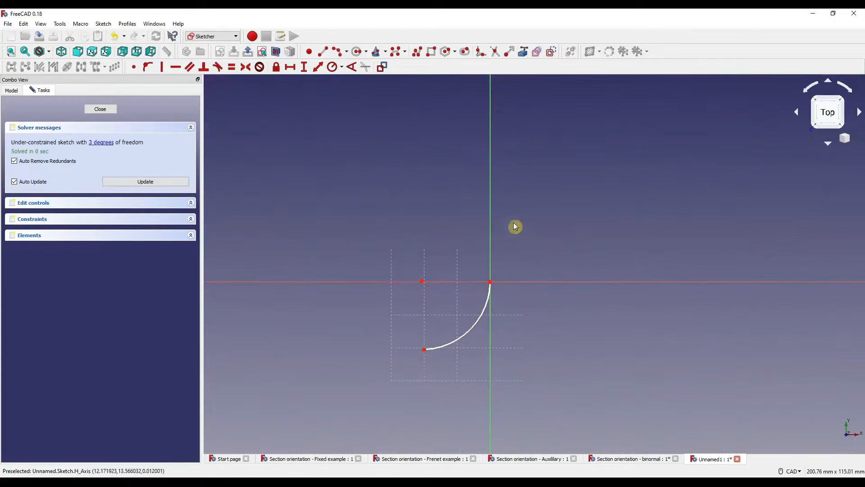
mouse_move(490, 282)
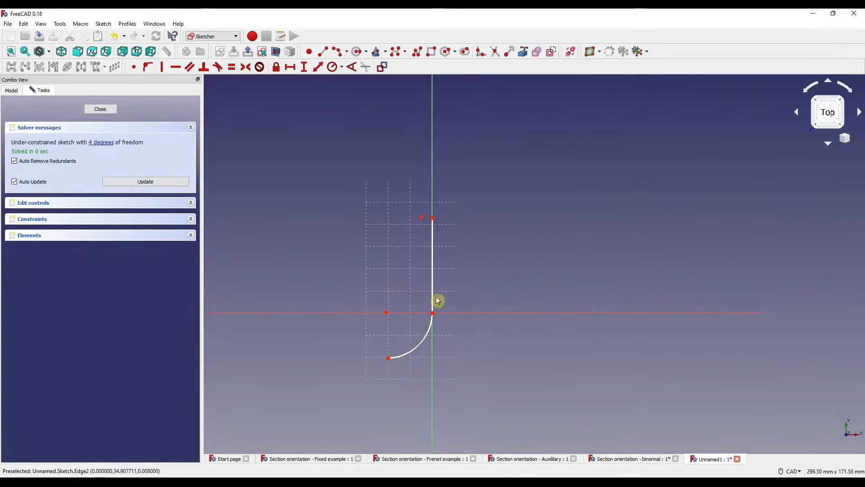
left_click(100, 109)
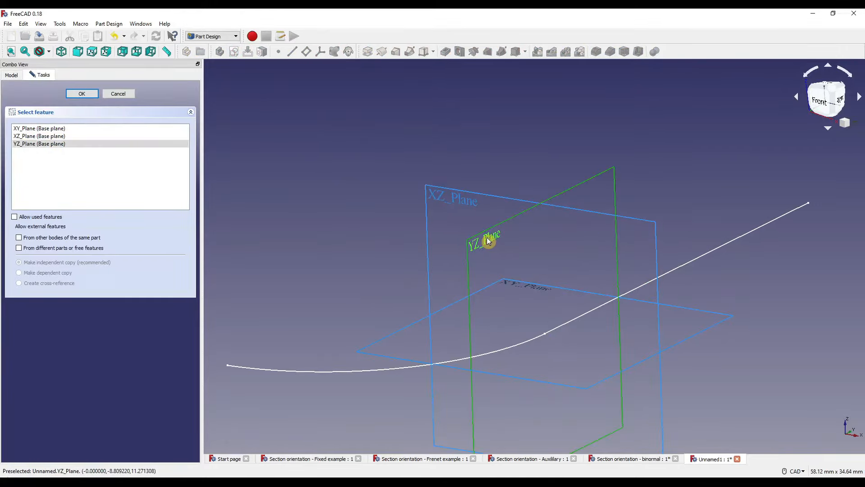
Create a sketch on YZ_Plane with an arc at the path's end and close it.
left_click(82, 93)
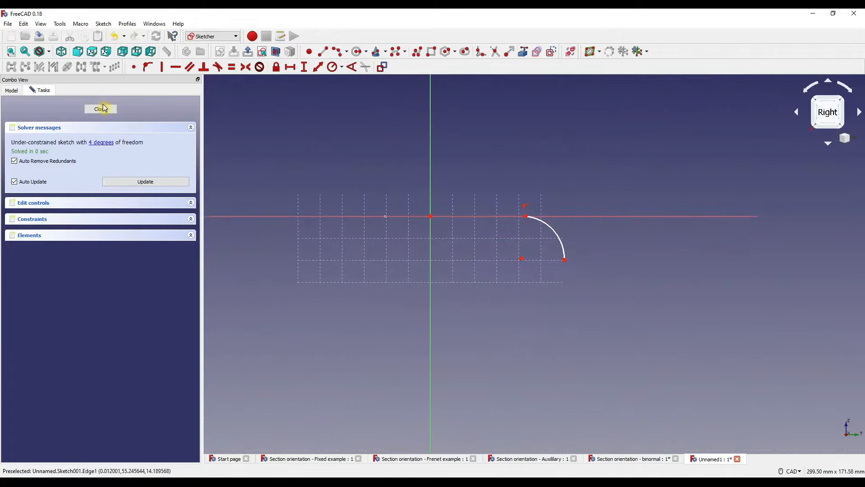
left_click(100, 109)
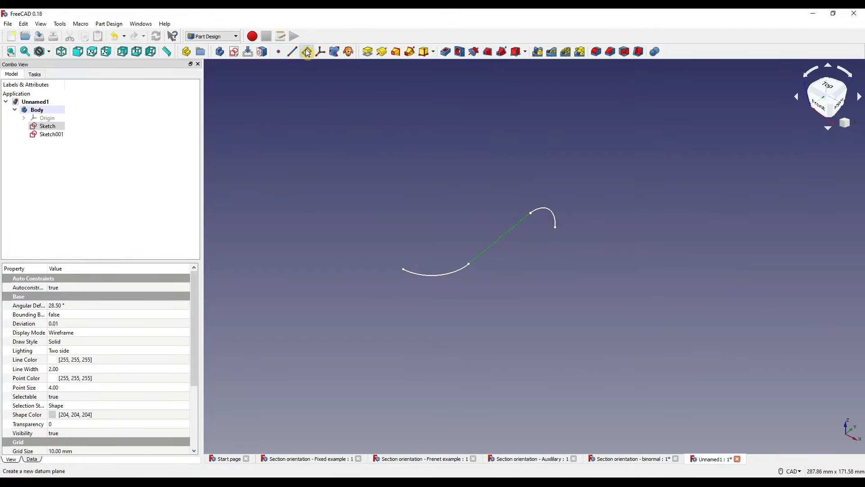
Add a datum plane normal to Sketch:Edge2 with Pitch 90°, X 20 mm, flipped, and sketch the circular profile on it.
left_click(307, 51)
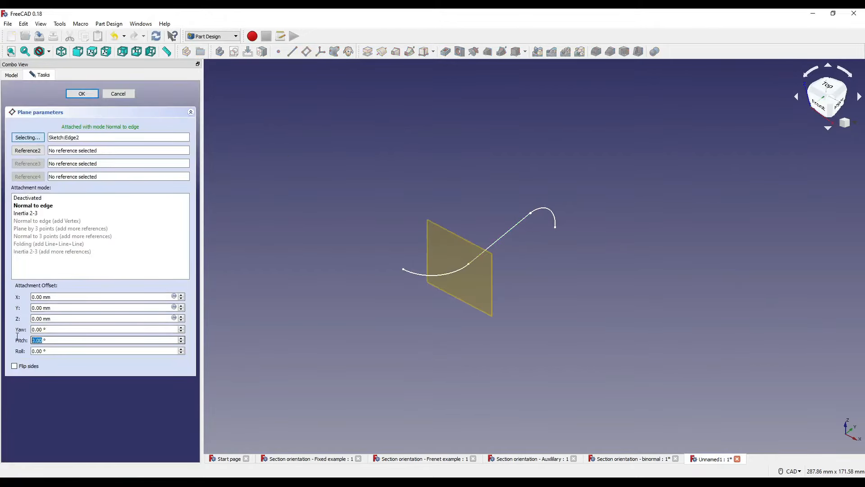
type("90")
left_click(106, 297)
type("20")
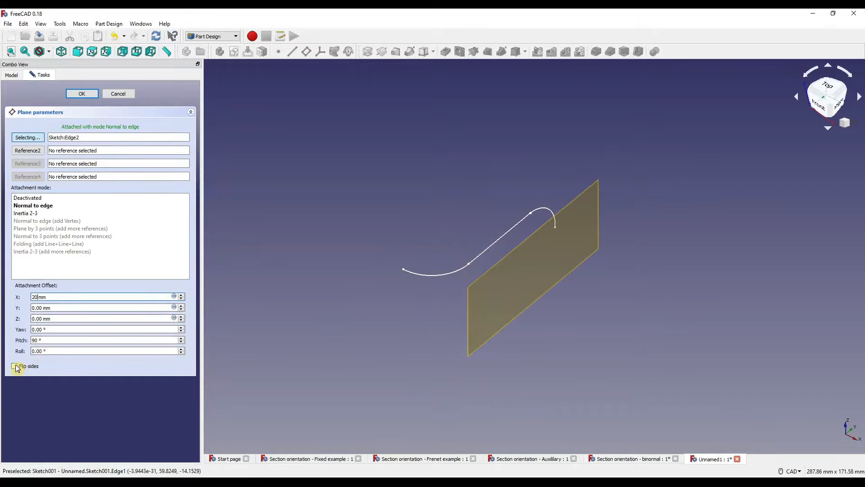
left_click(15, 366)
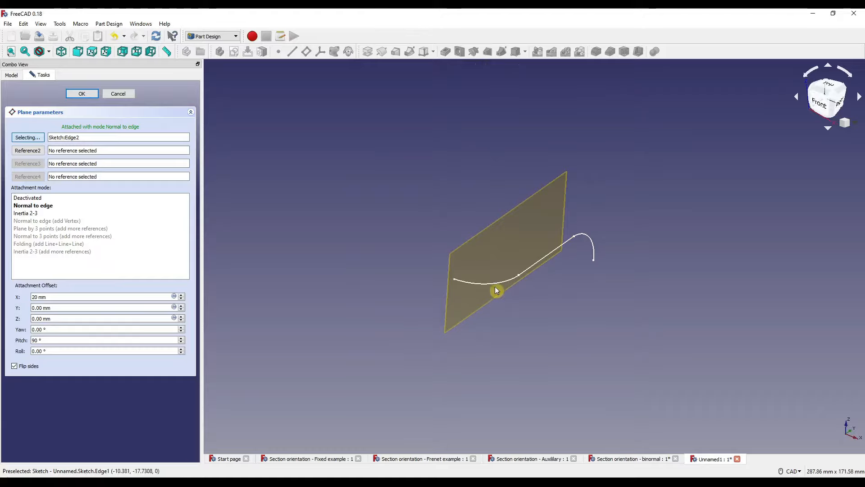
left_click(82, 93)
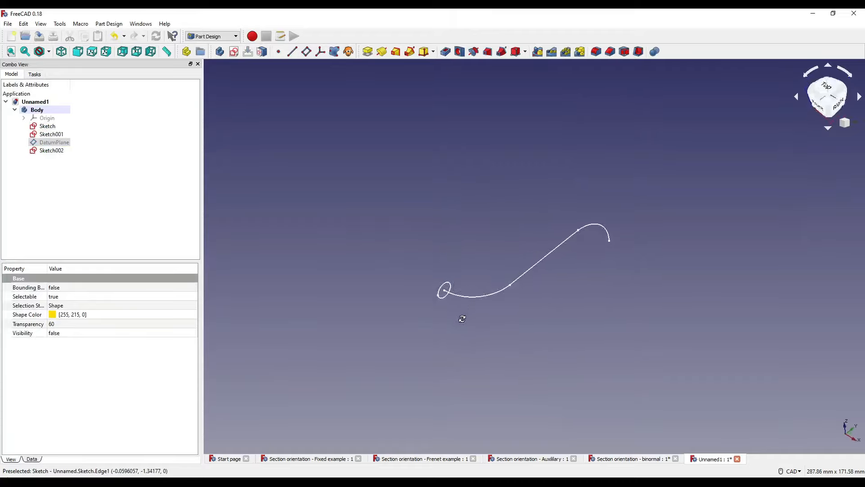
left_click_drag(461, 318, 535, 283)
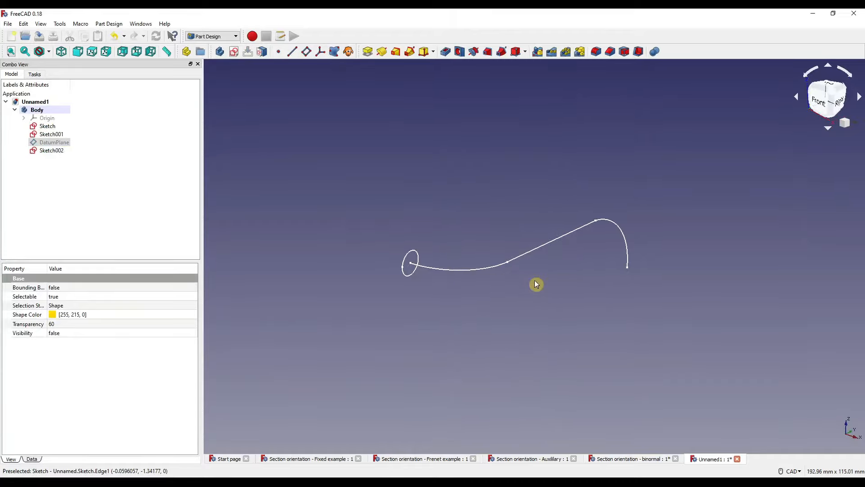
Start an Additive Pipe from Sketch002 with Sketch as the path and check the preview.
left_click(51, 150)
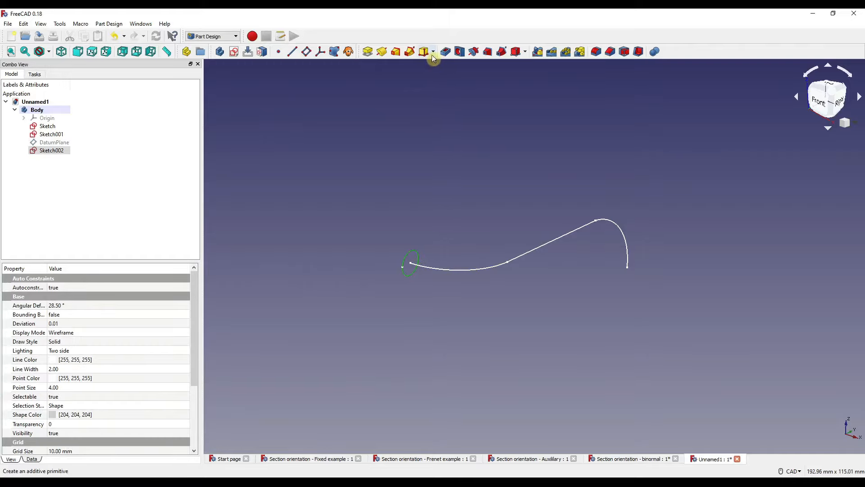
left_click(423, 51)
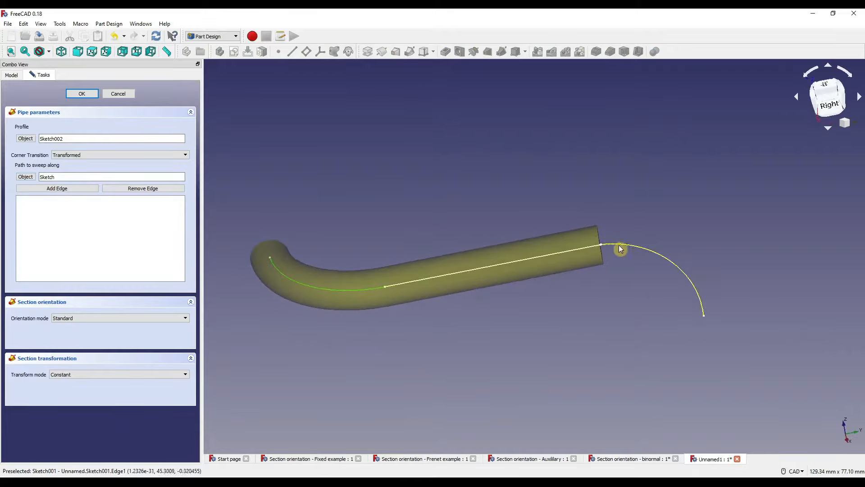
mouse_move(710, 251)
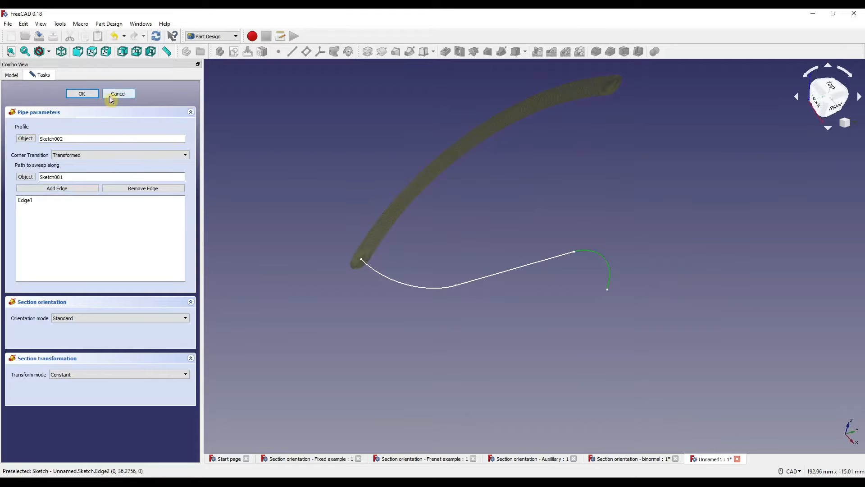
left_click(117, 93)
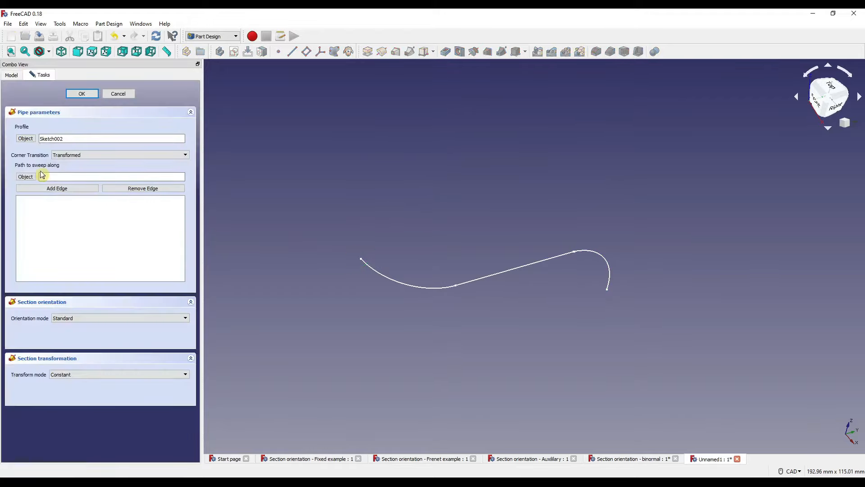
left_click(452, 284)
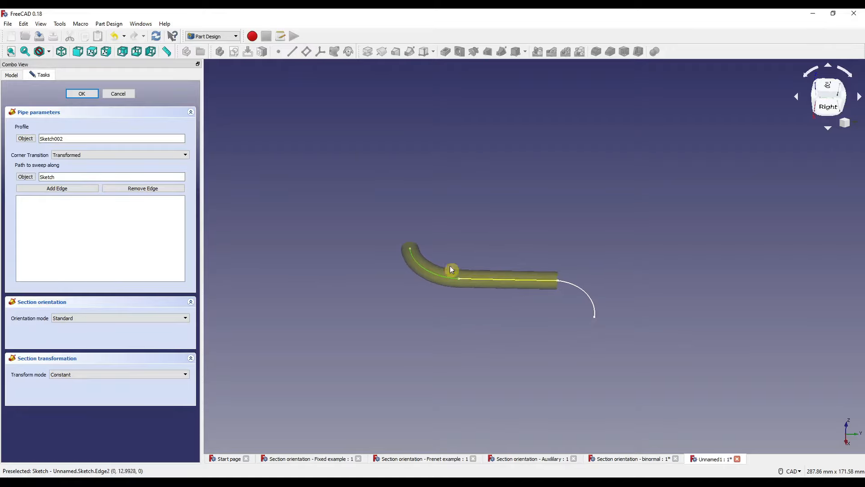
mouse_move(551, 288)
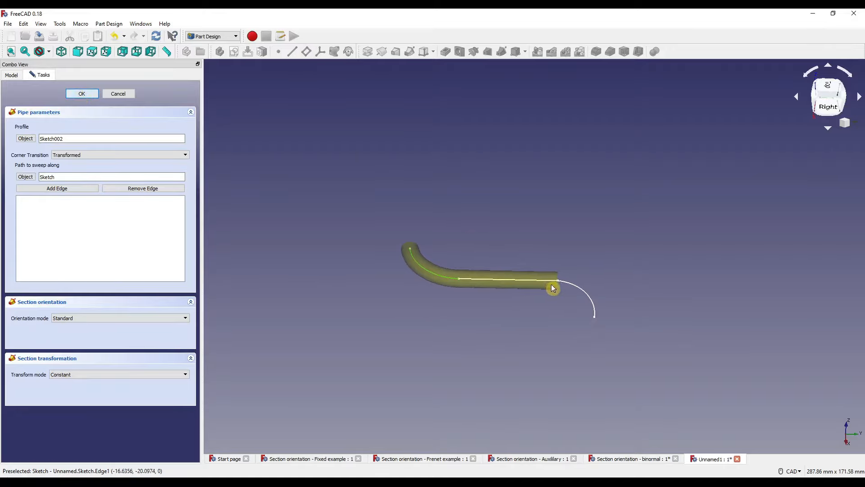
Confirm the first pipe, then sweep its end face along Sketch001 as a second pipe.
left_click(82, 92)
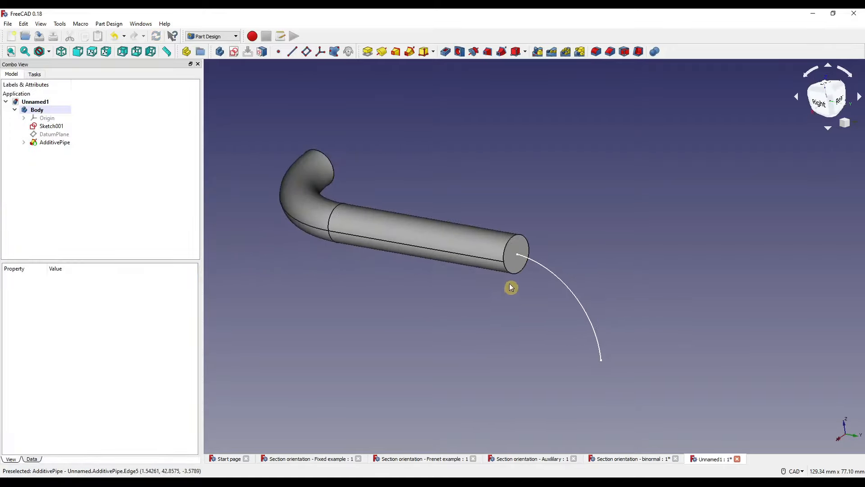
mouse_move(517, 247)
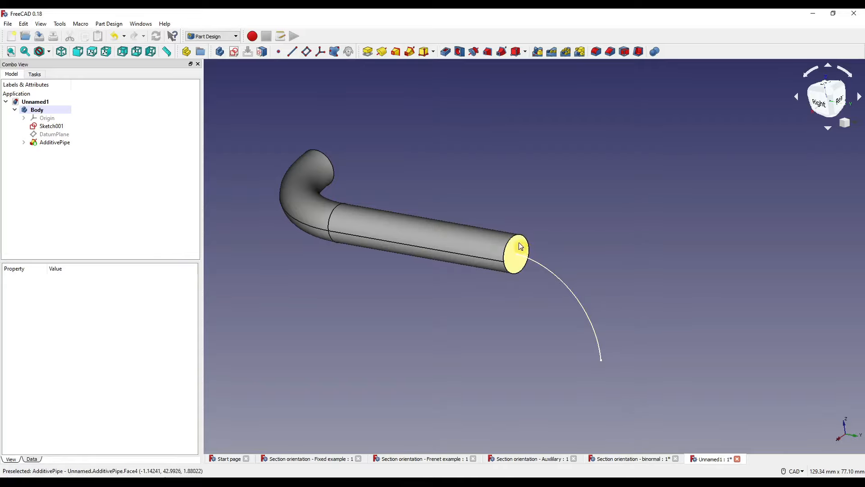
left_click(409, 52)
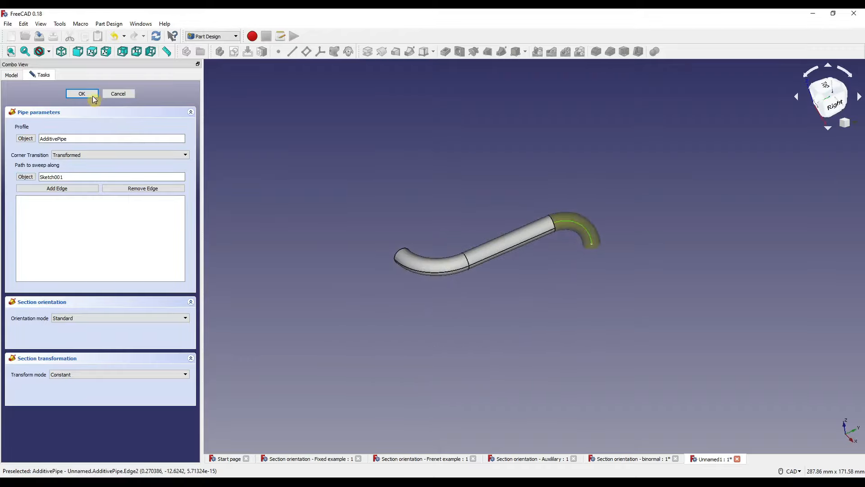
mouse_move(564, 213)
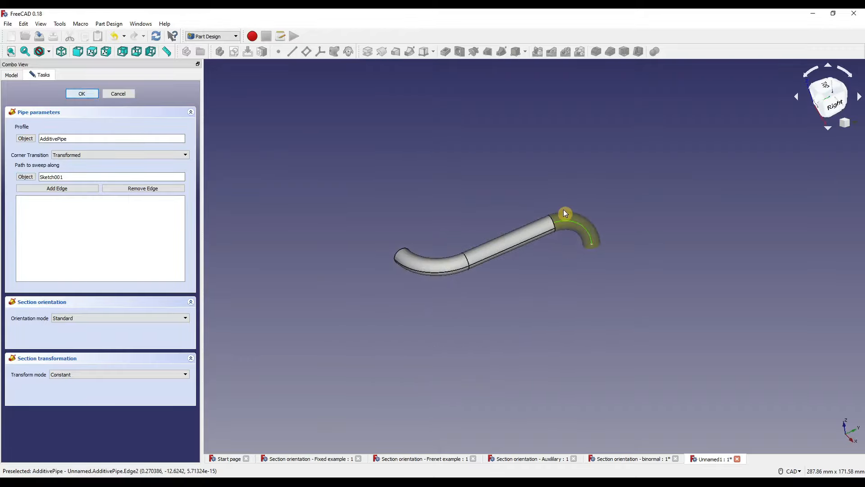
left_click(81, 93)
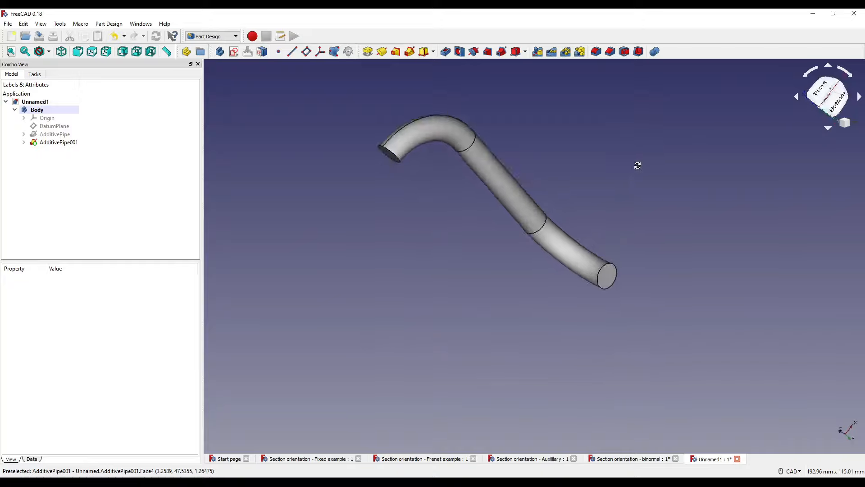
left_click_drag(637, 166, 610, 276)
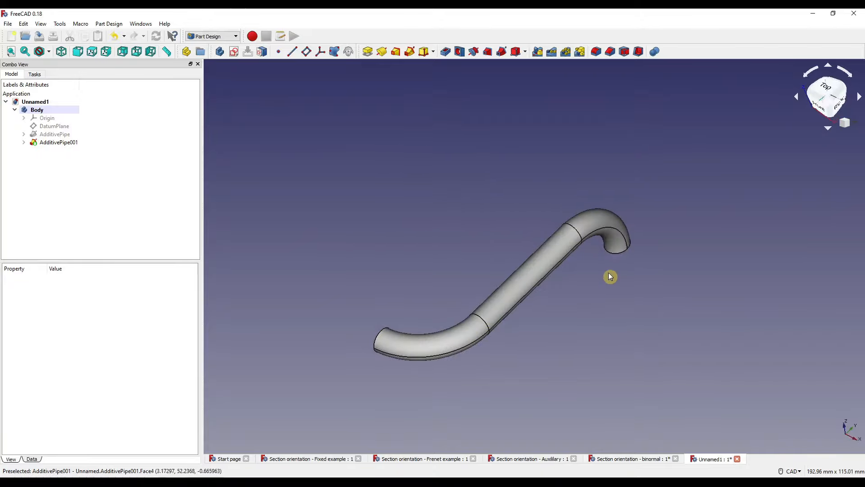